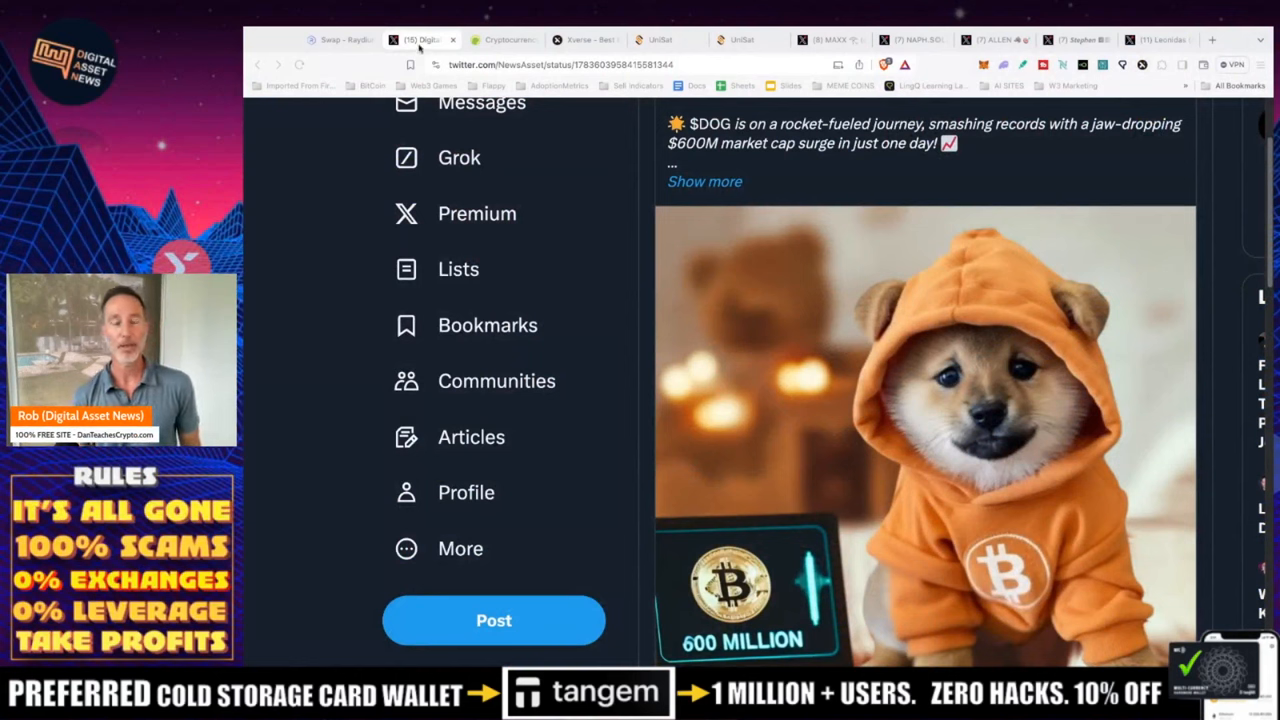
mouse_move(900, 372)
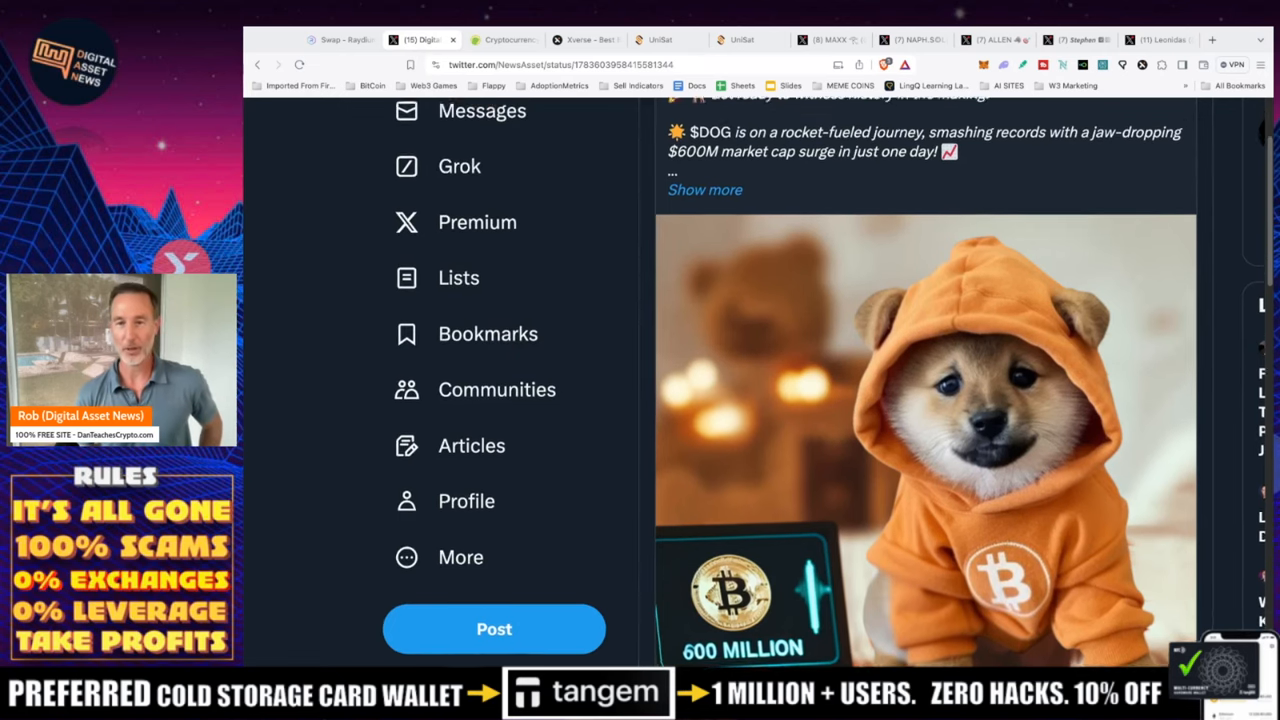
Scroll back up through the Digital Asset News post on $DOG's $600M market cap surge
scroll("up", 3)
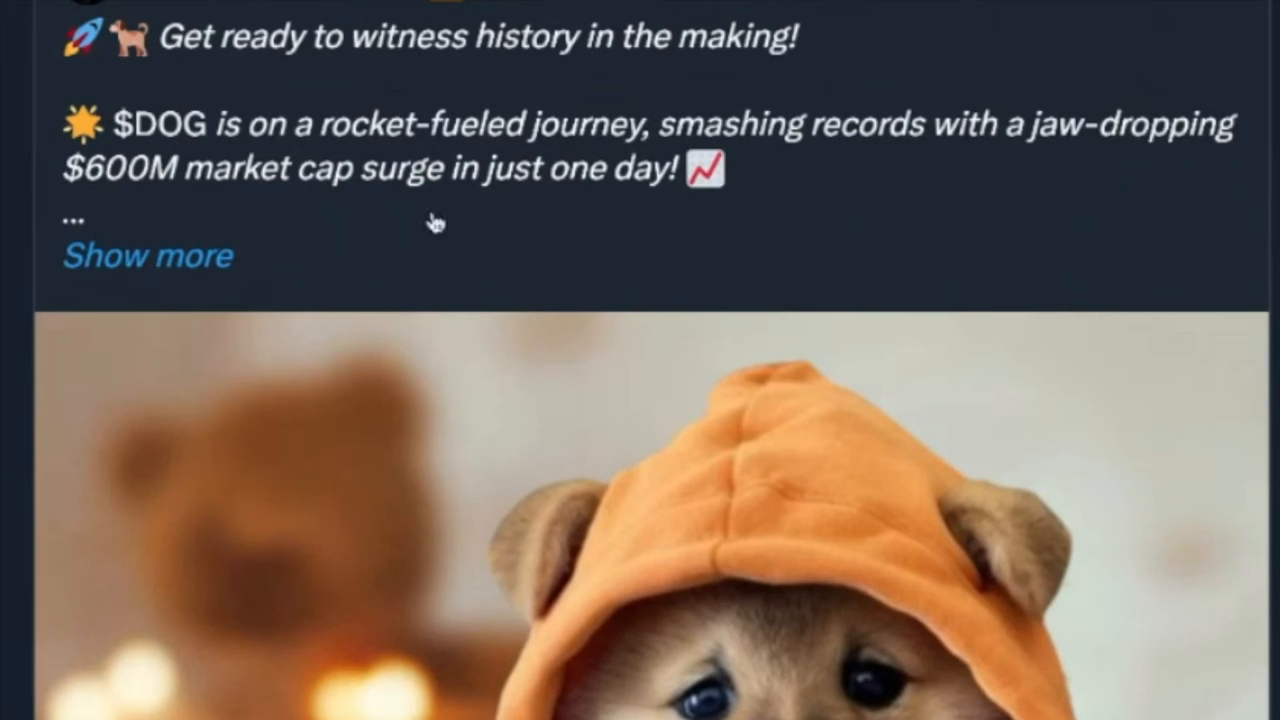
mouse_move(435, 222)
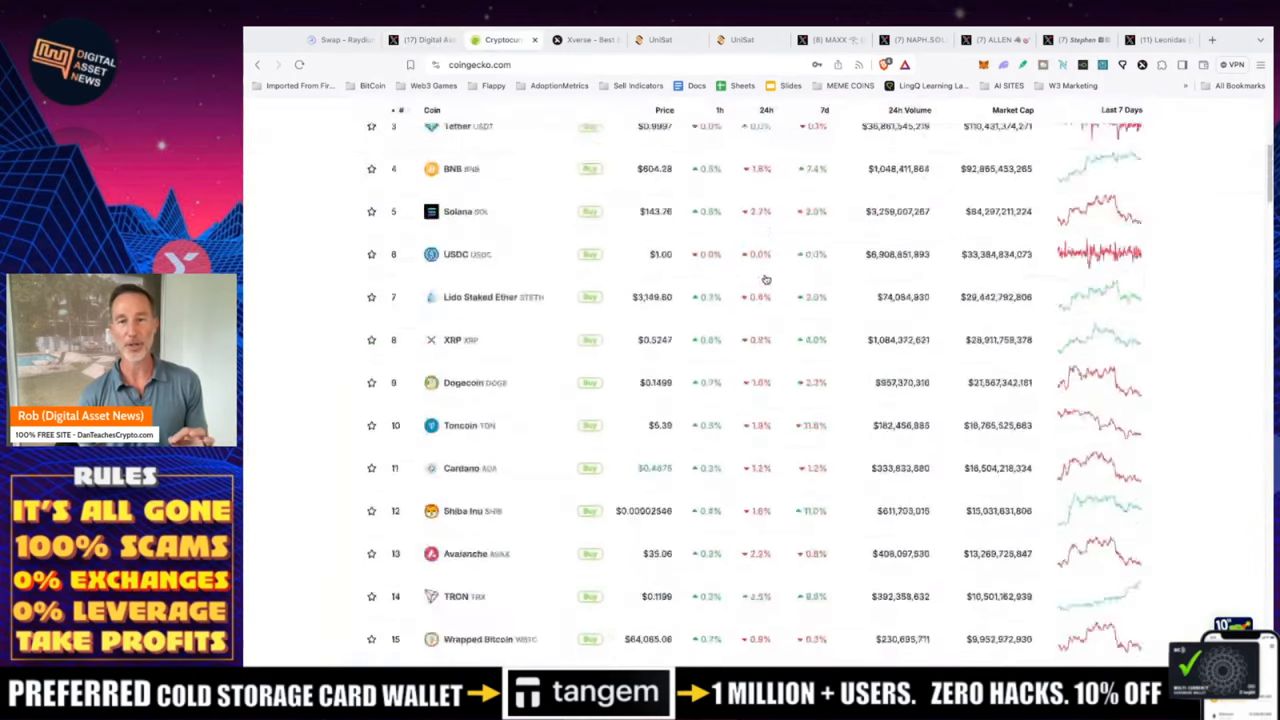
Browse CoinGecko's rankings through page 2 near rank 148, then switch to the Xverse site
scroll("down", 3)
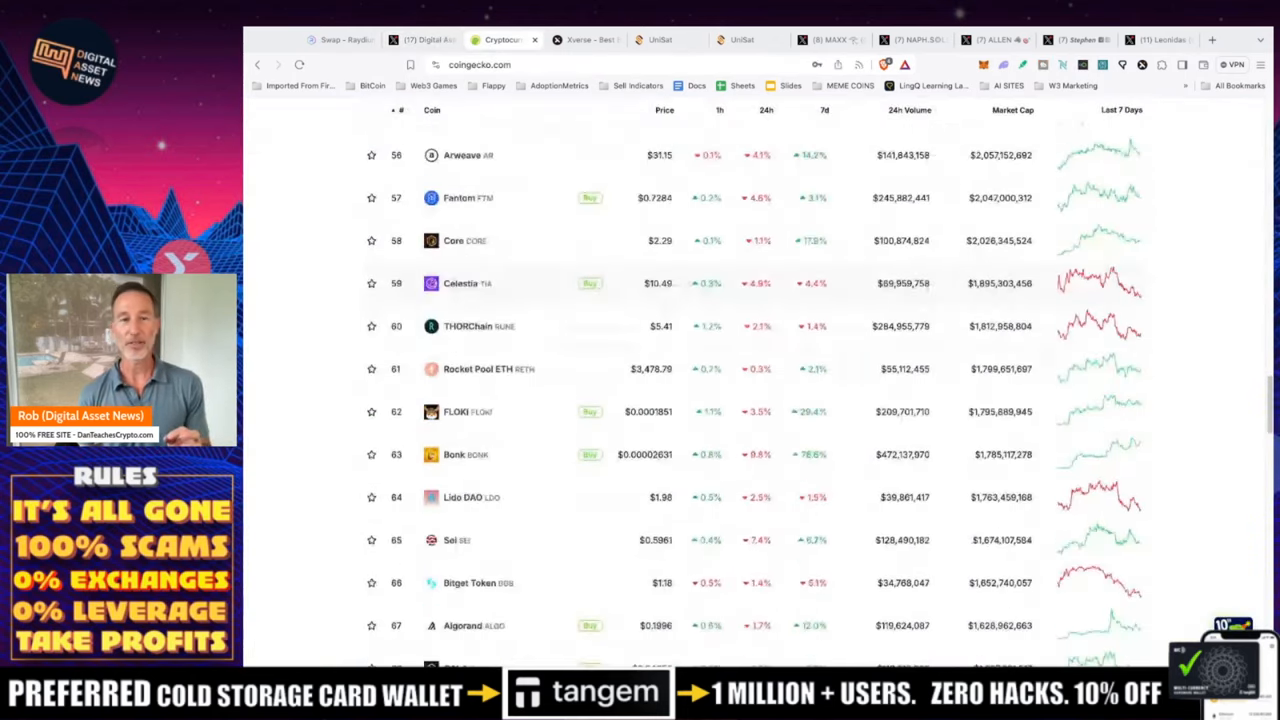
scroll("down", 3)
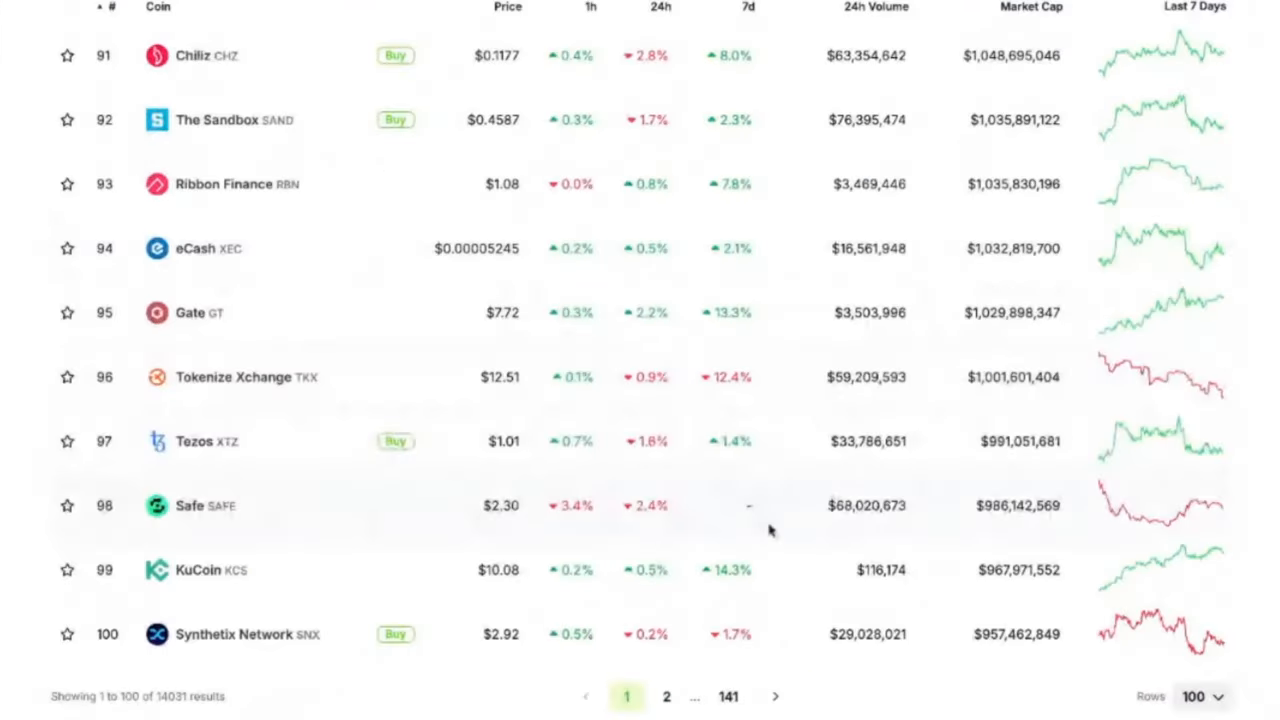
mouse_move(1013, 400)
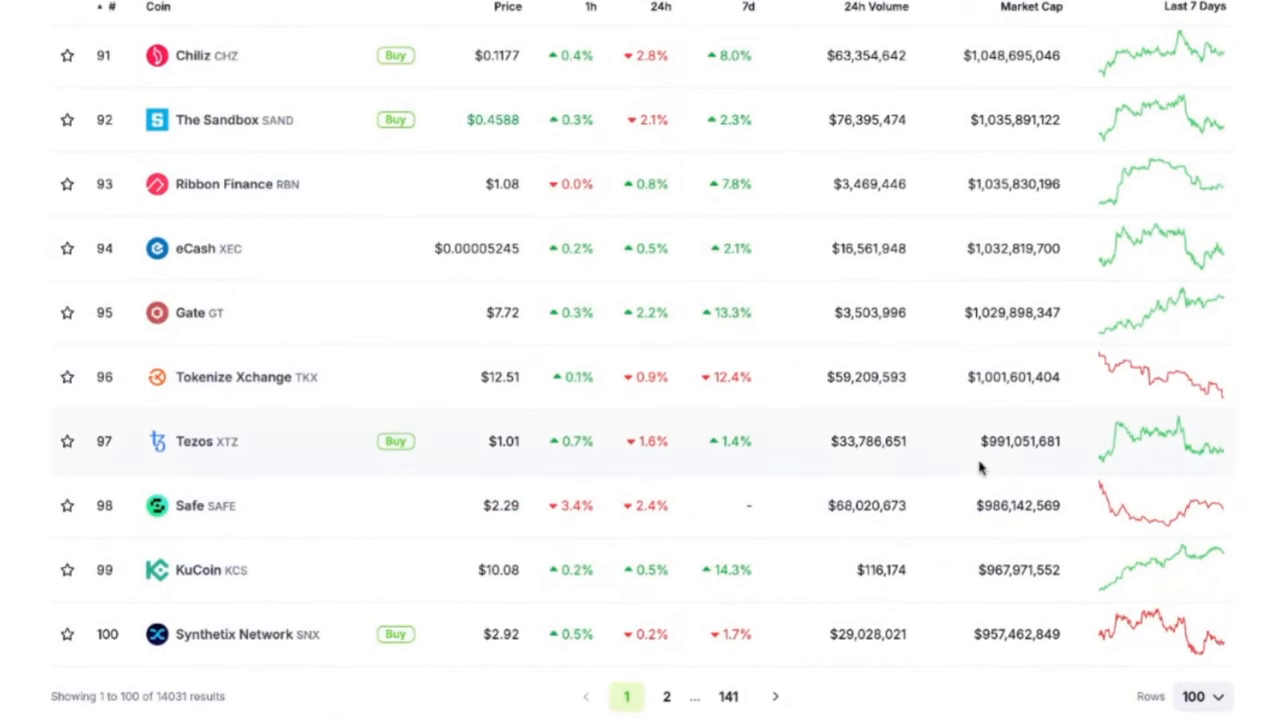
scroll("down", 3)
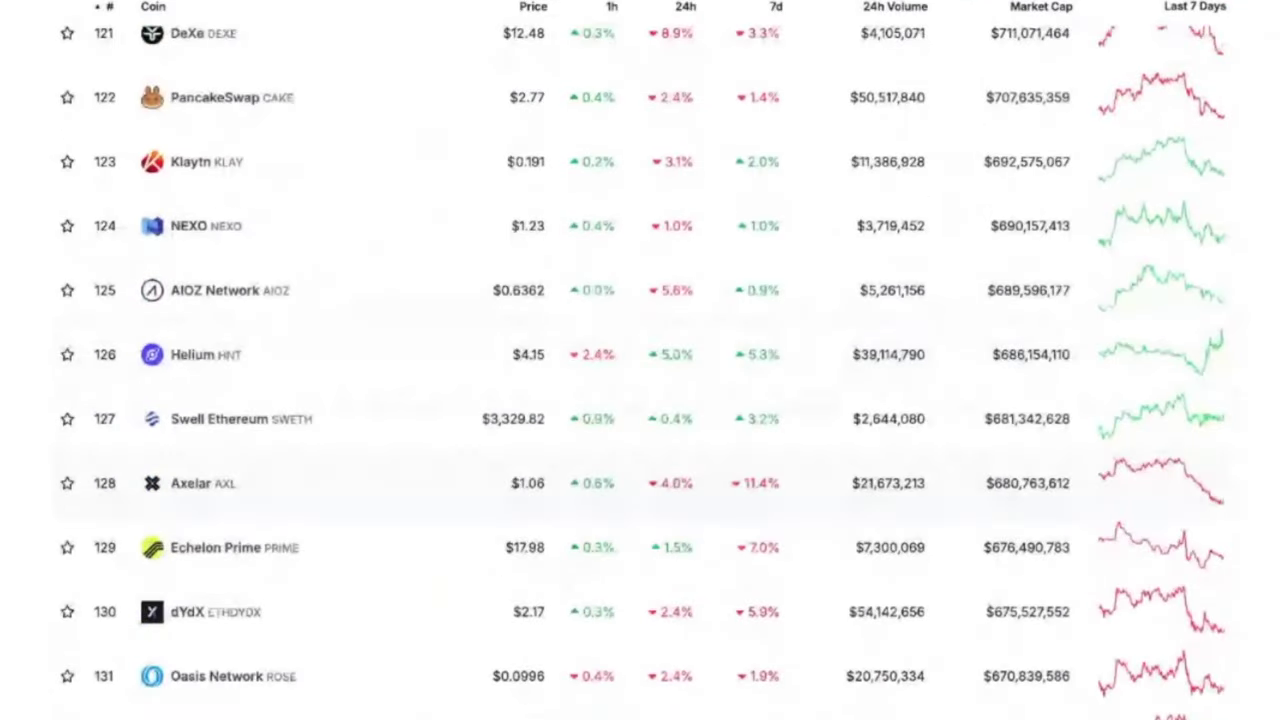
scroll("down", 3)
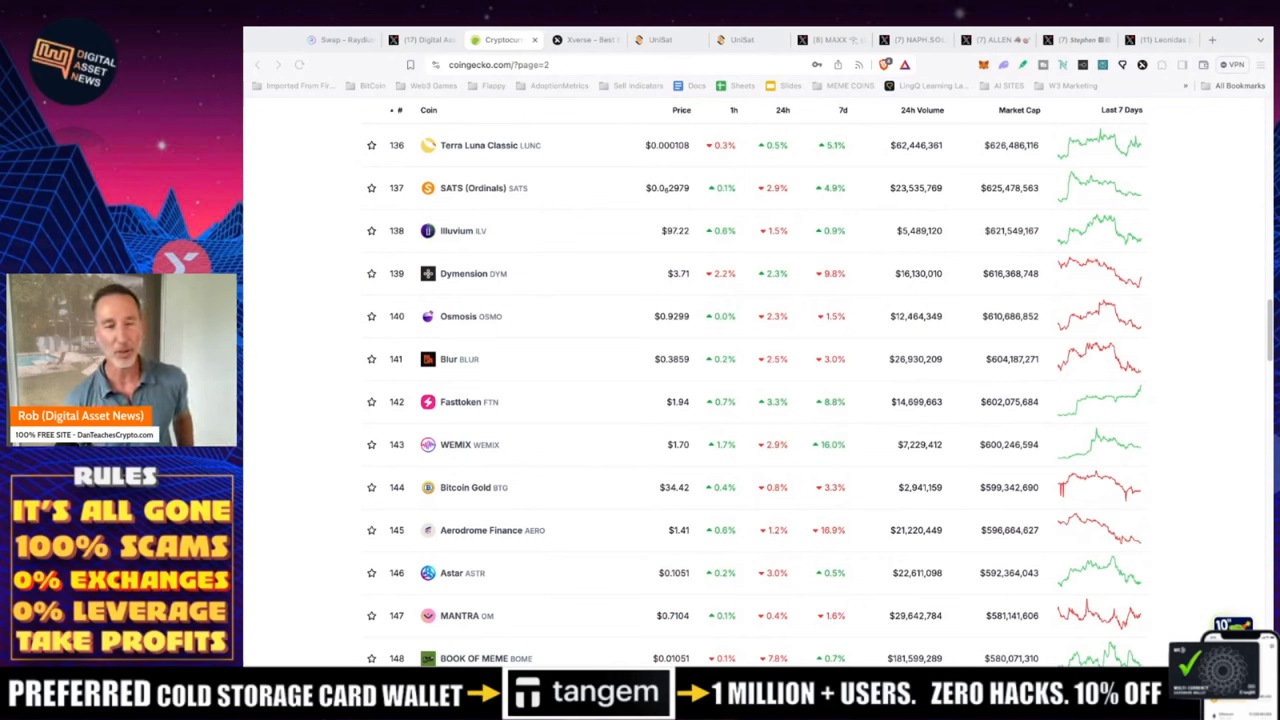
mouse_move(545, 104)
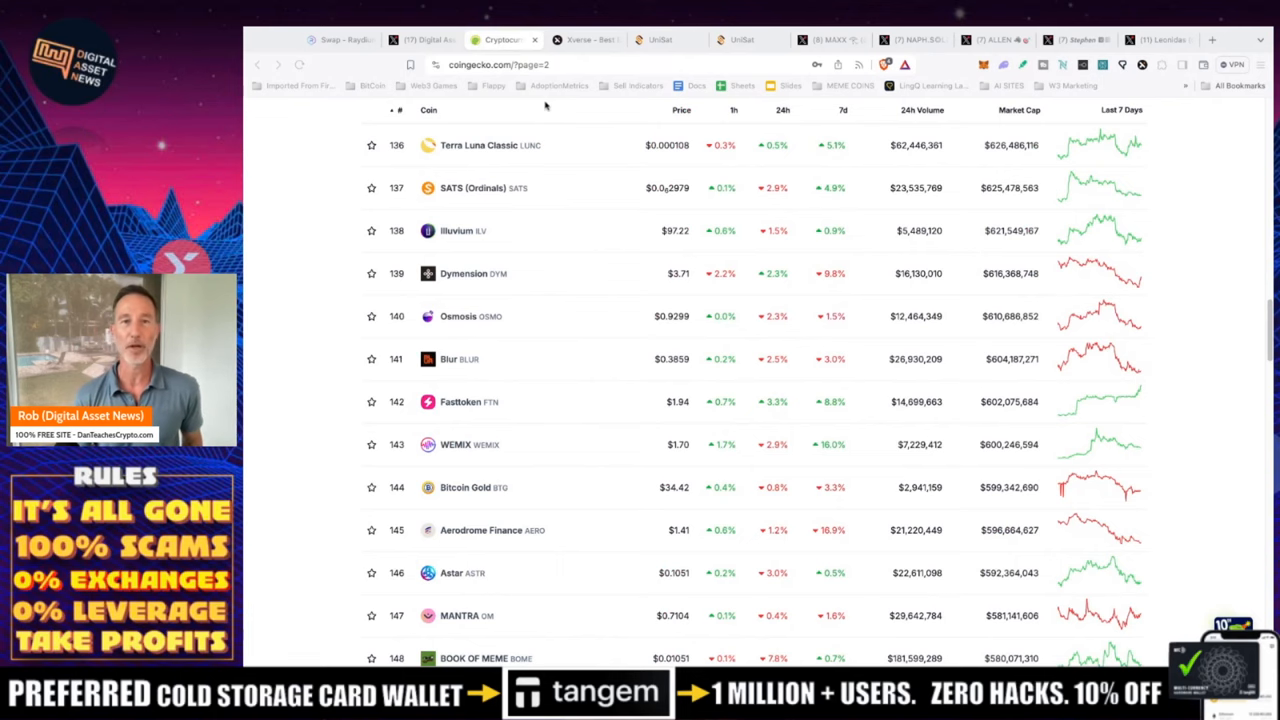
left_click(585, 40)
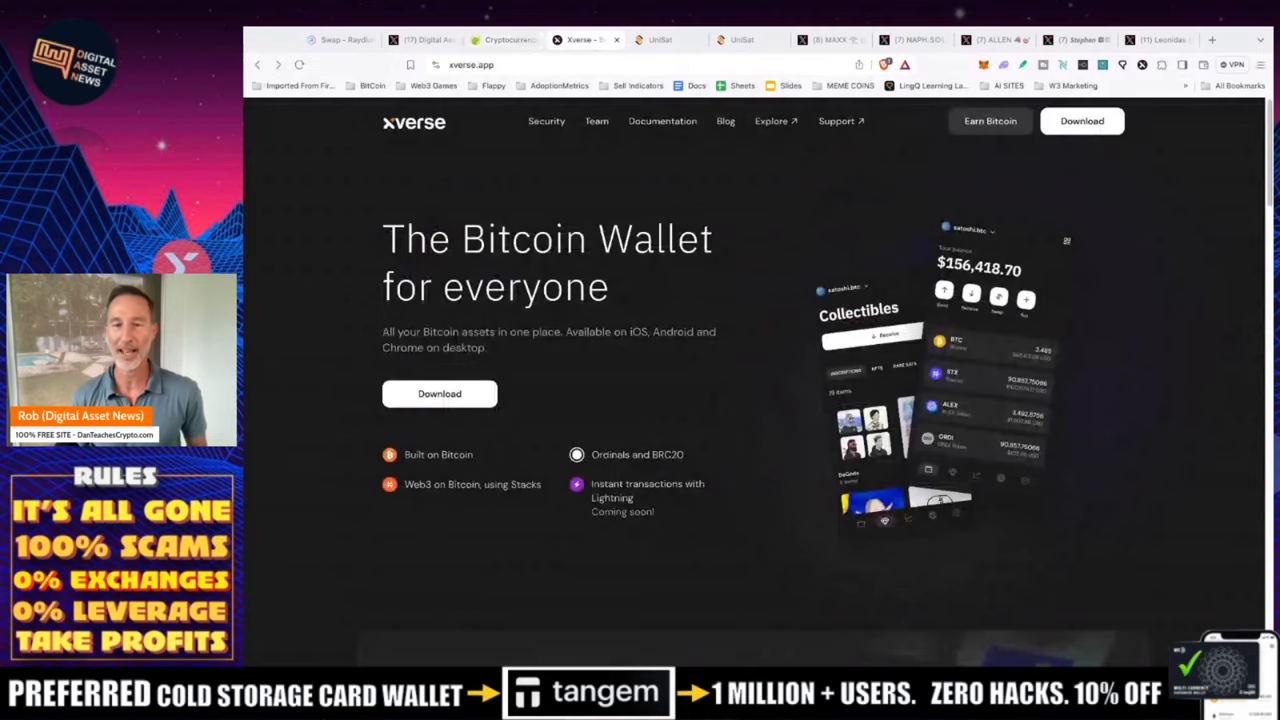
Toggle full-screen view on the Xverse website
key("F11")
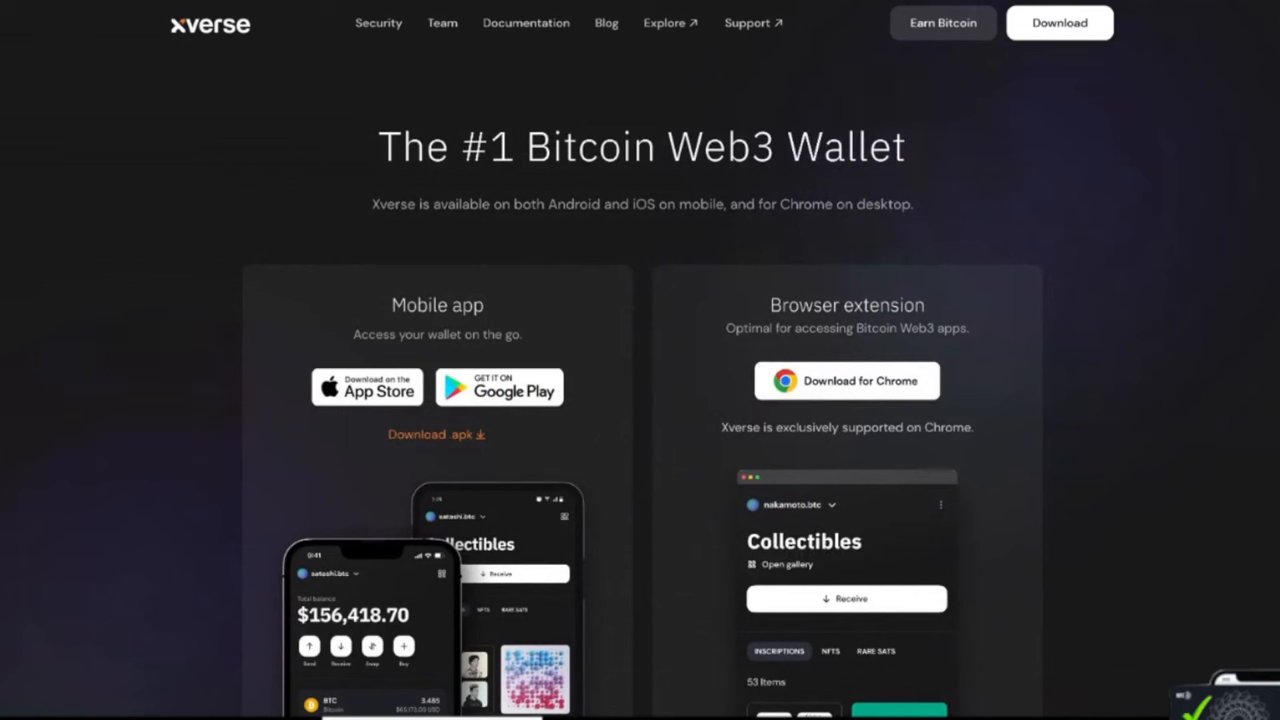
mouse_move(367, 387)
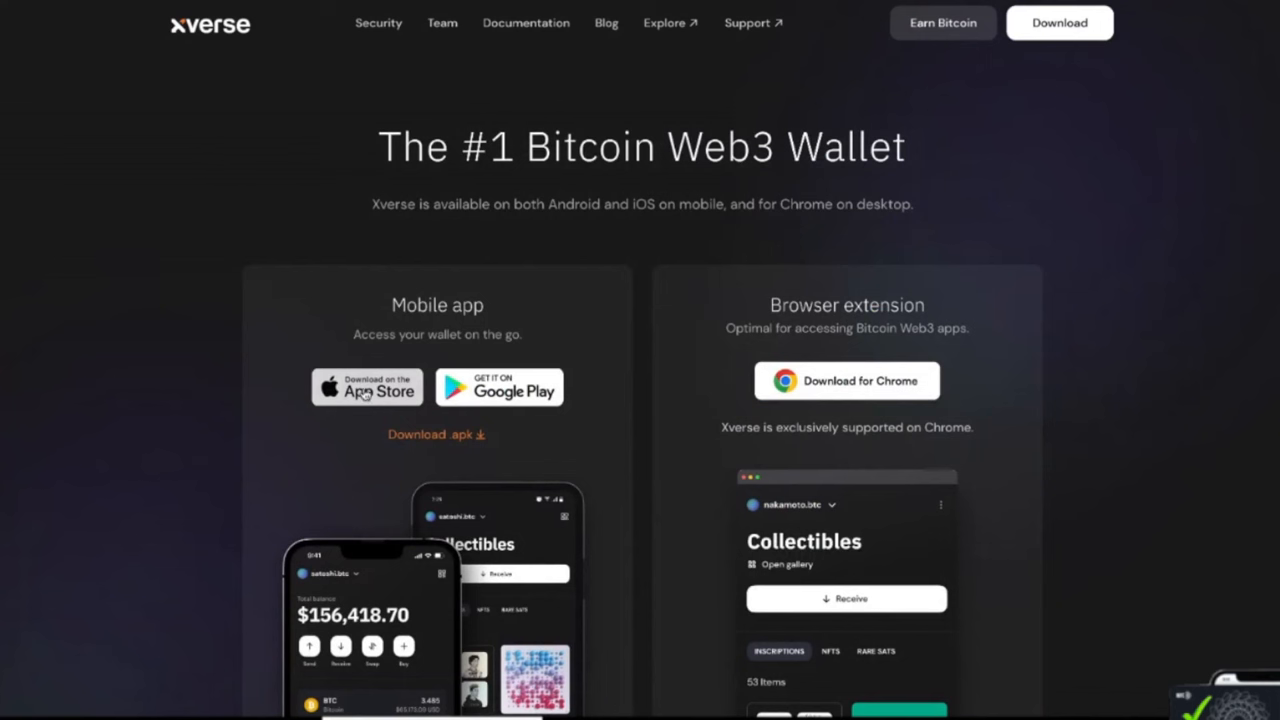
mouse_move(615, 214)
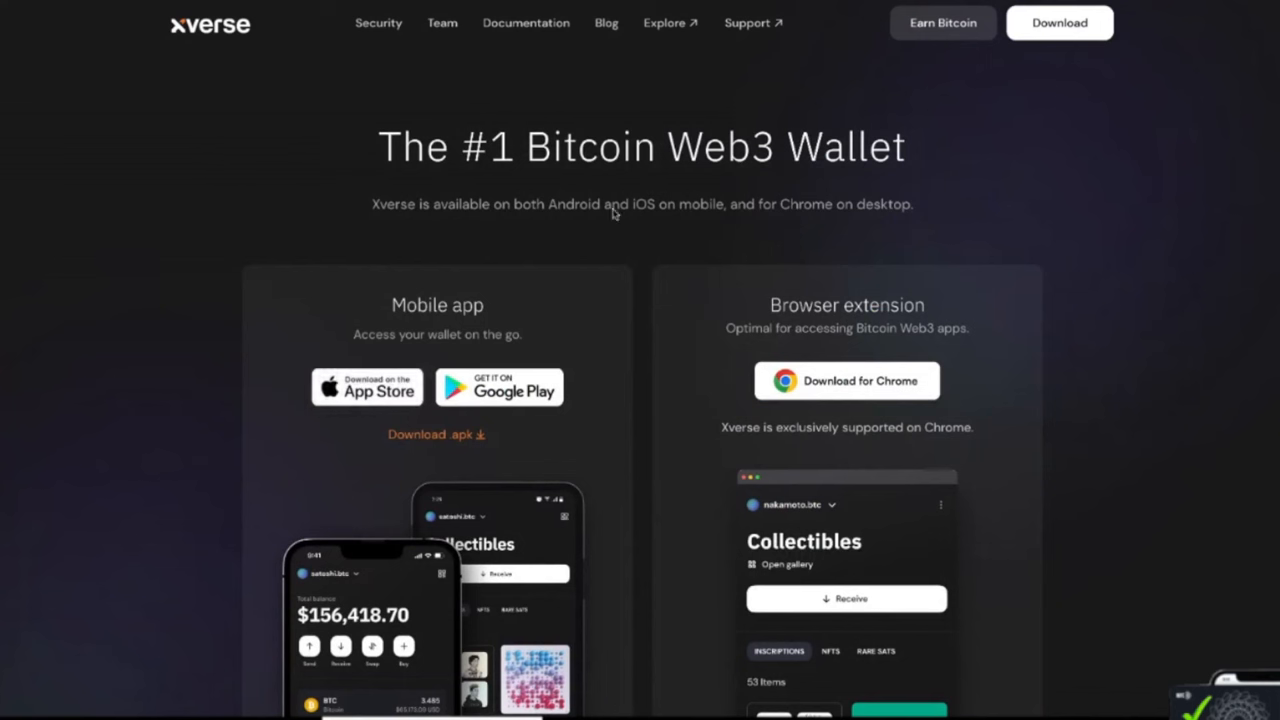
mouse_move(161, 156)
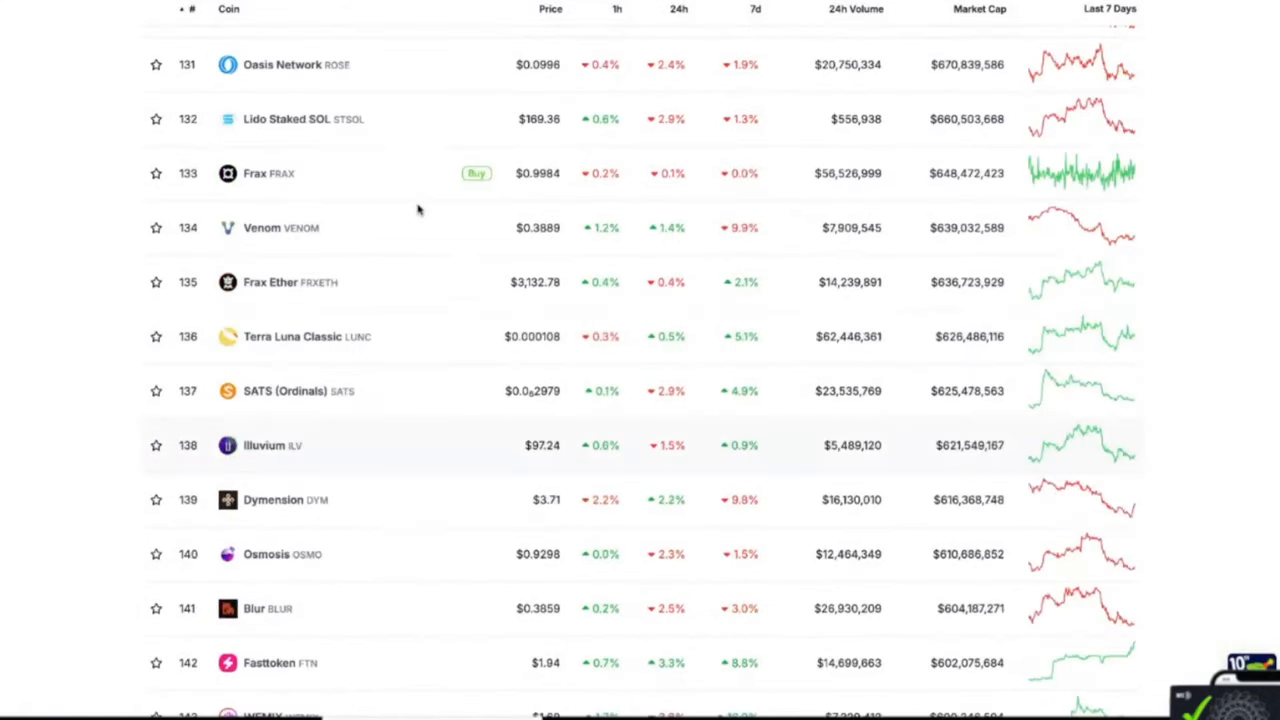
Scroll briefly up through CoinGecko's coin rankings
scroll("up", 3)
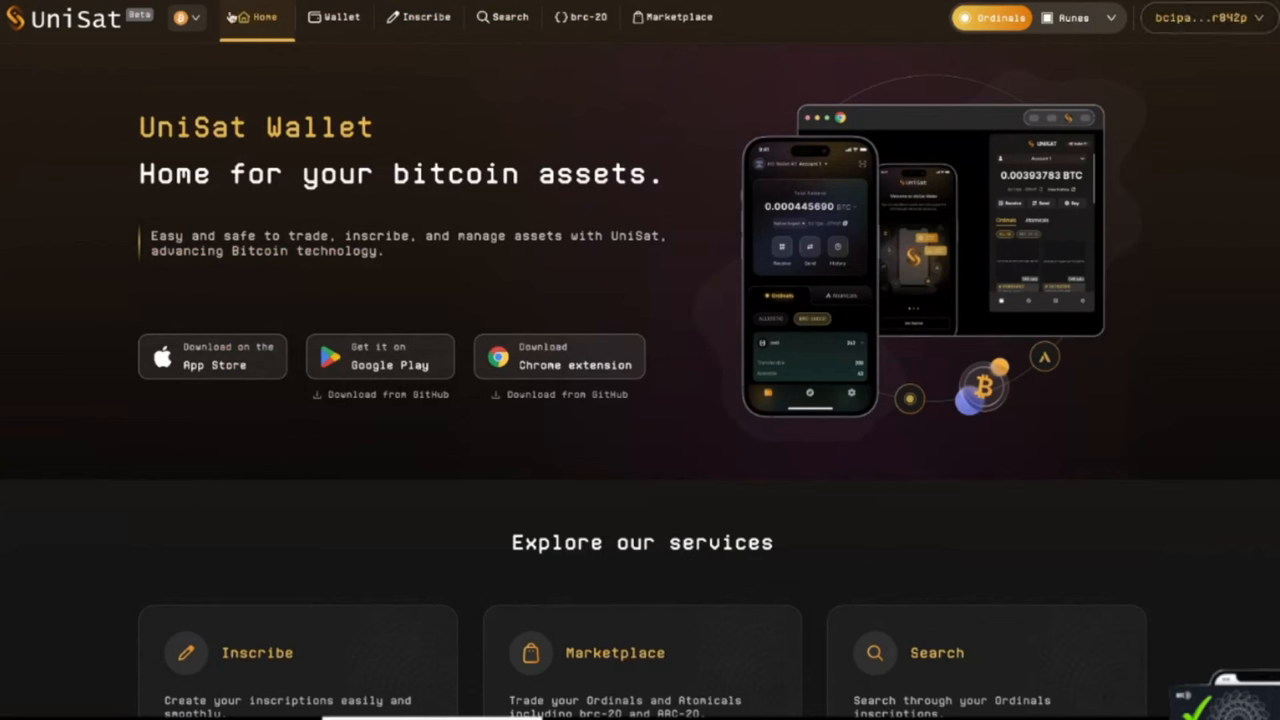
mouse_move(400, 126)
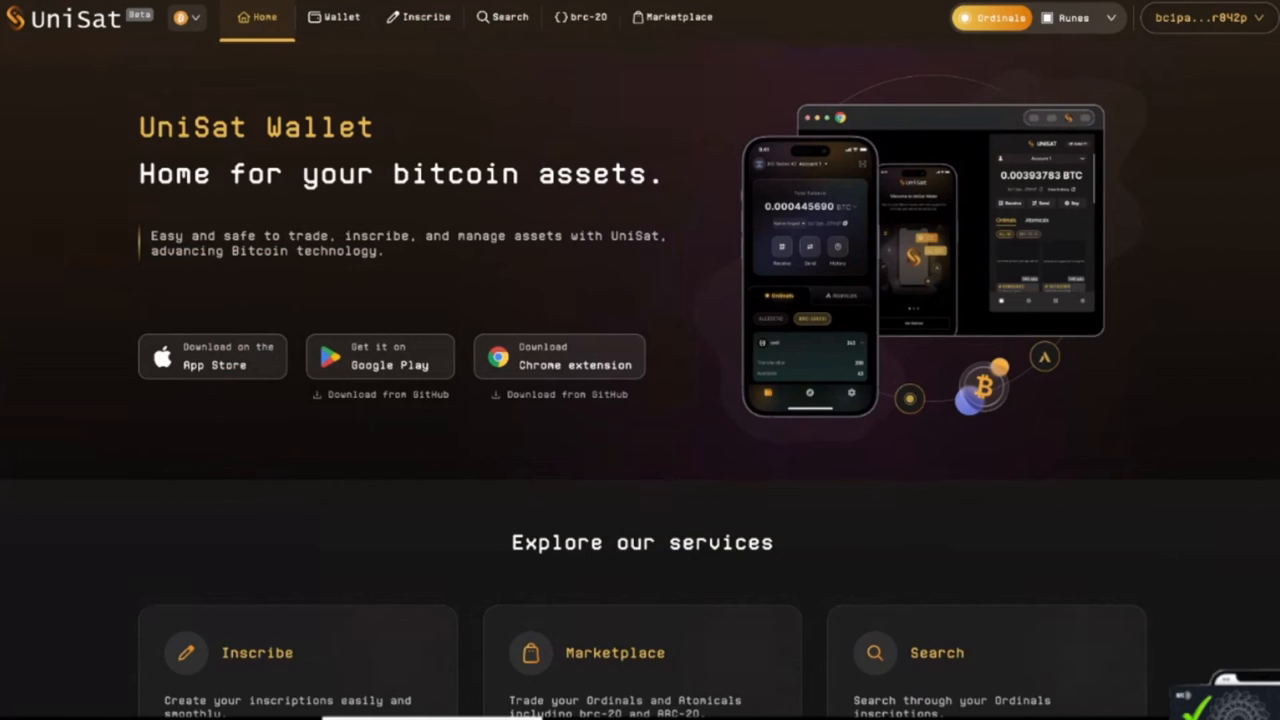
mouse_move(99, 429)
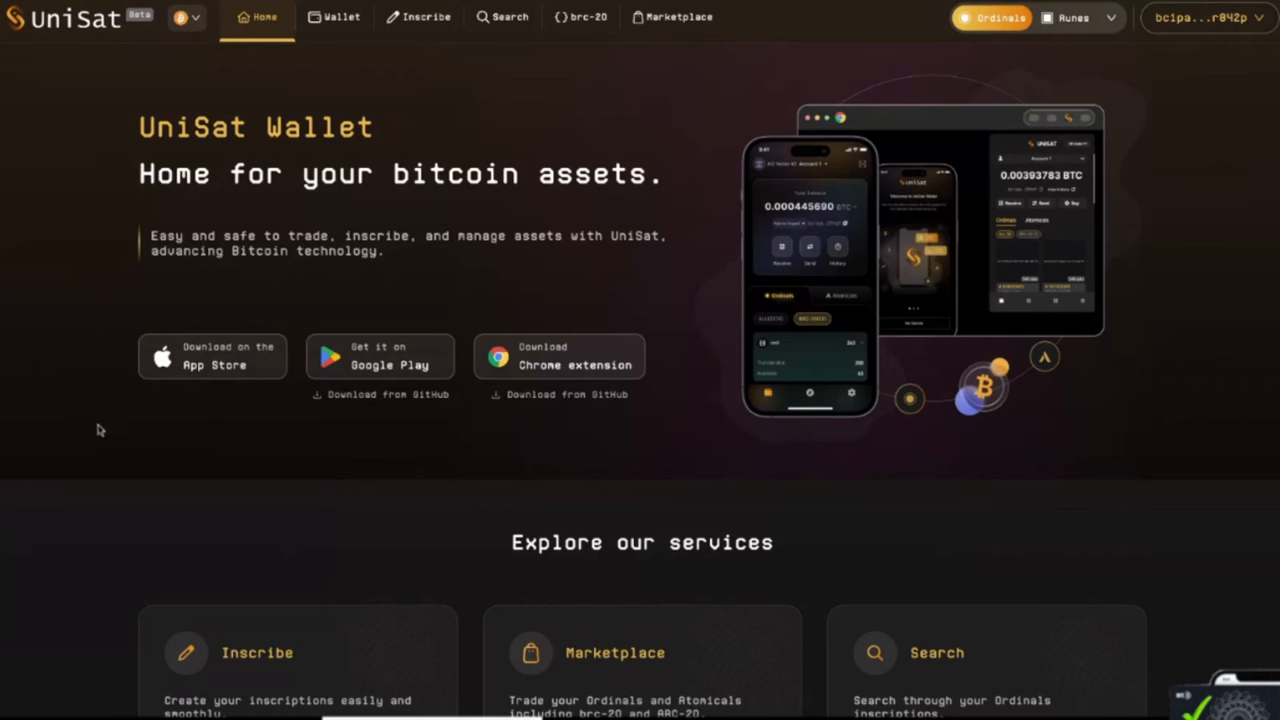
mouse_move(365, 44)
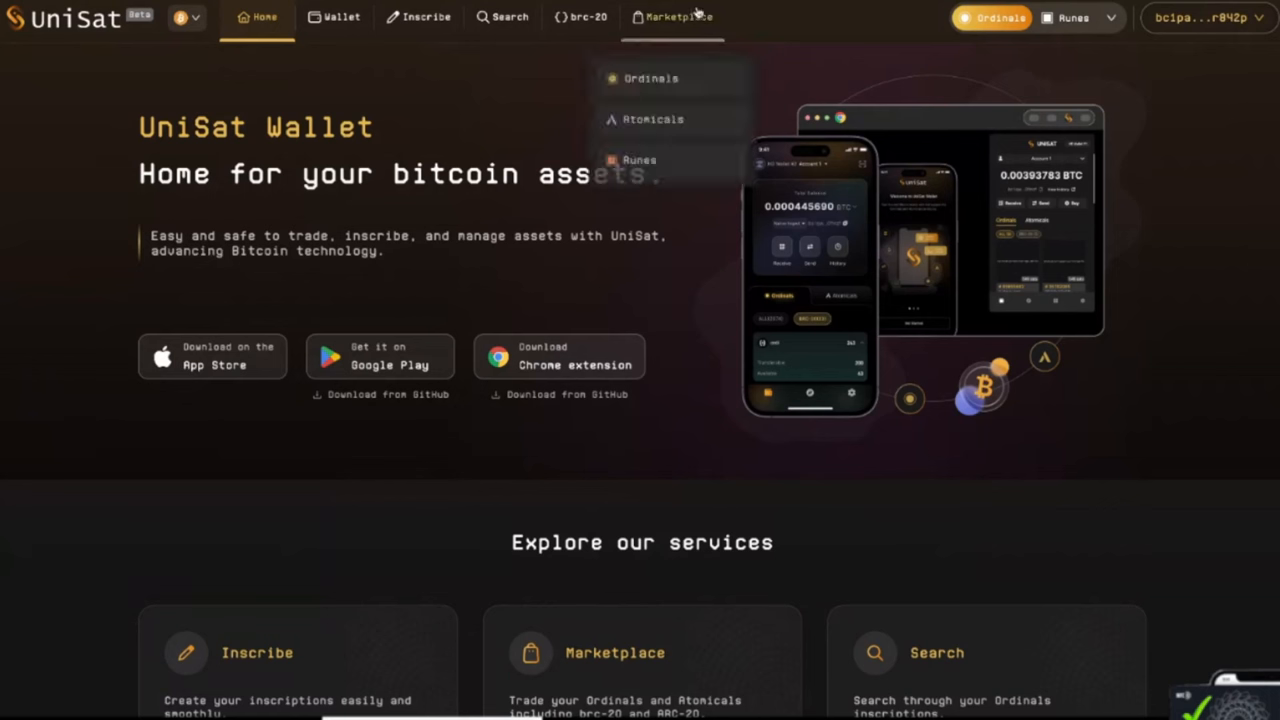
mouse_move(651, 79)
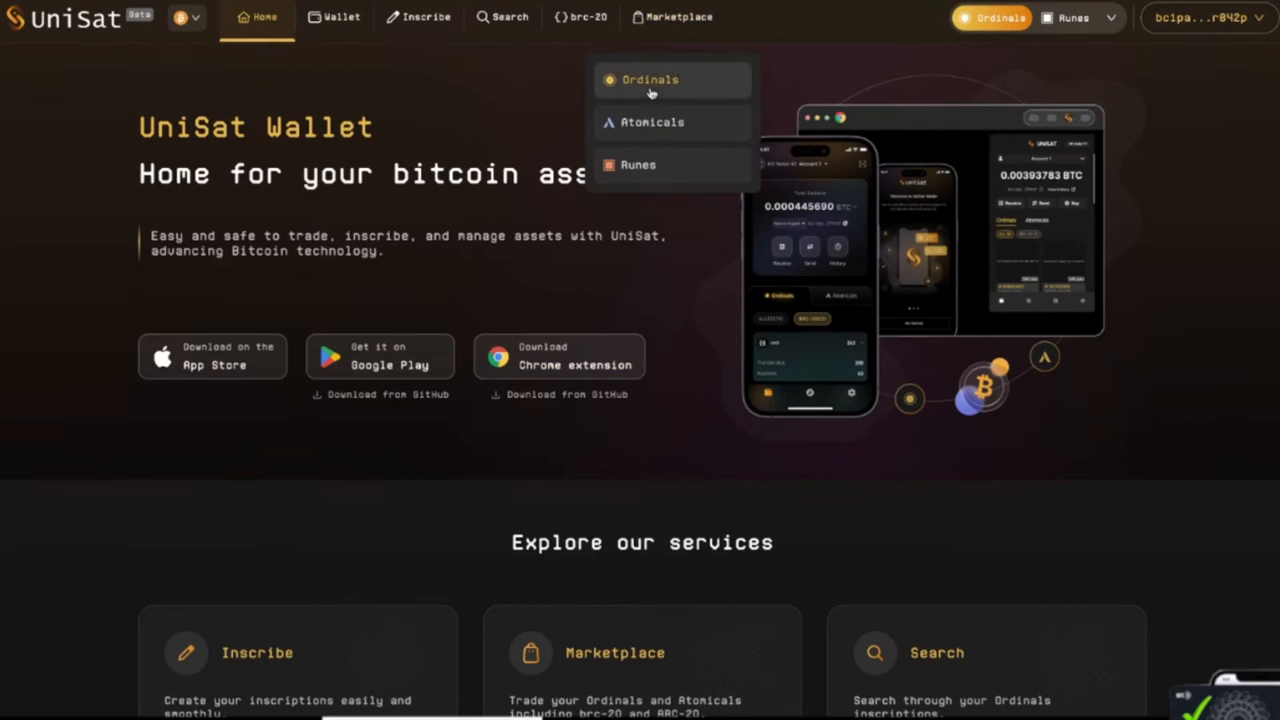
mouse_move(637, 165)
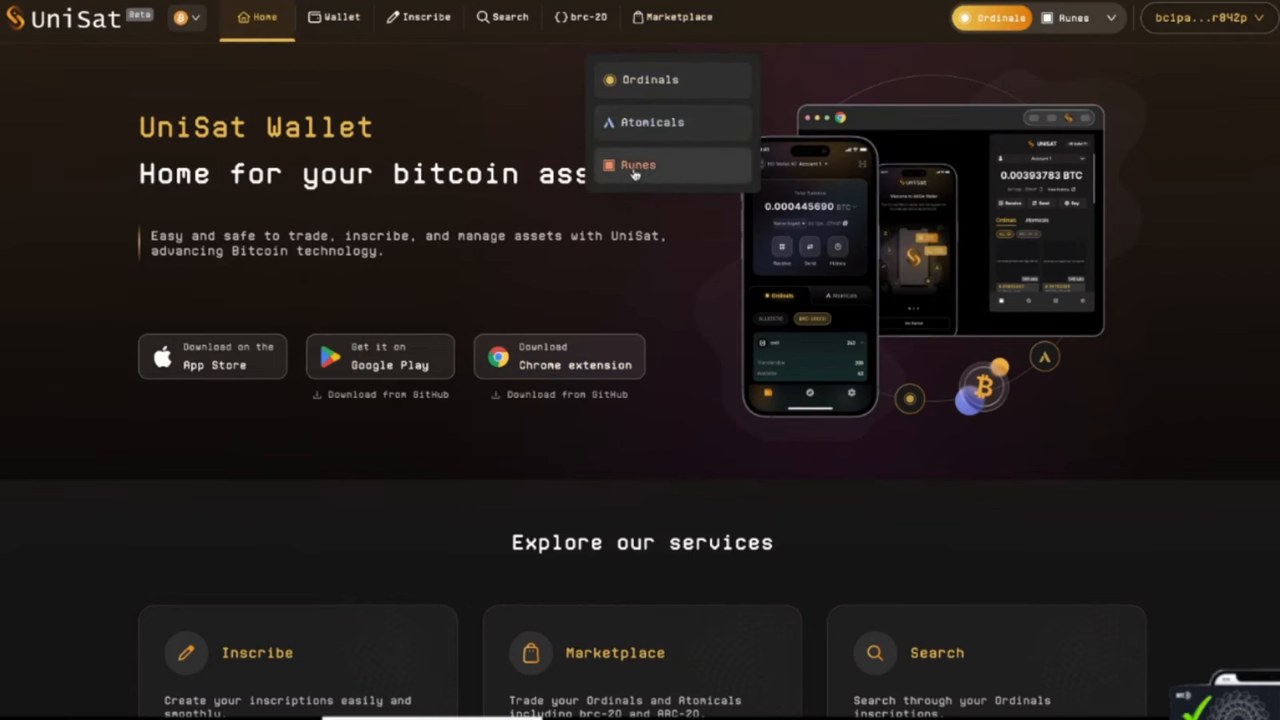
left_click(637, 164)
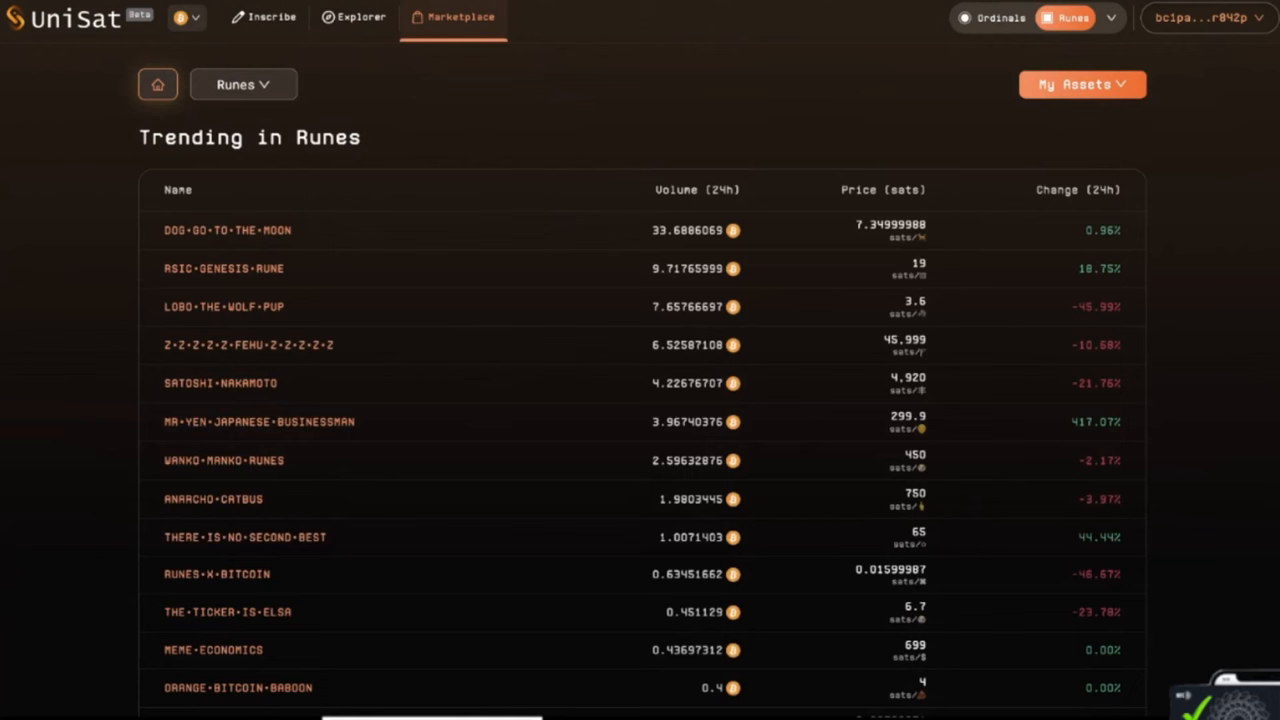
mouse_move(233, 240)
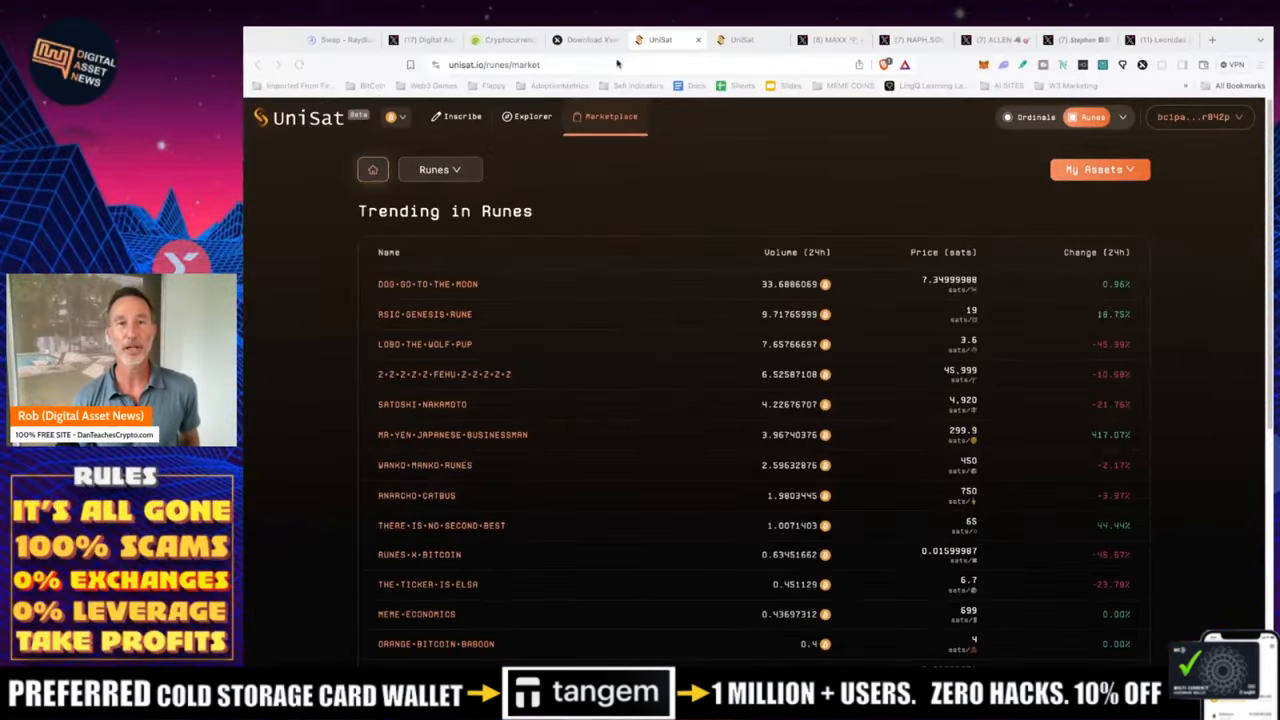
scroll("down", 3)
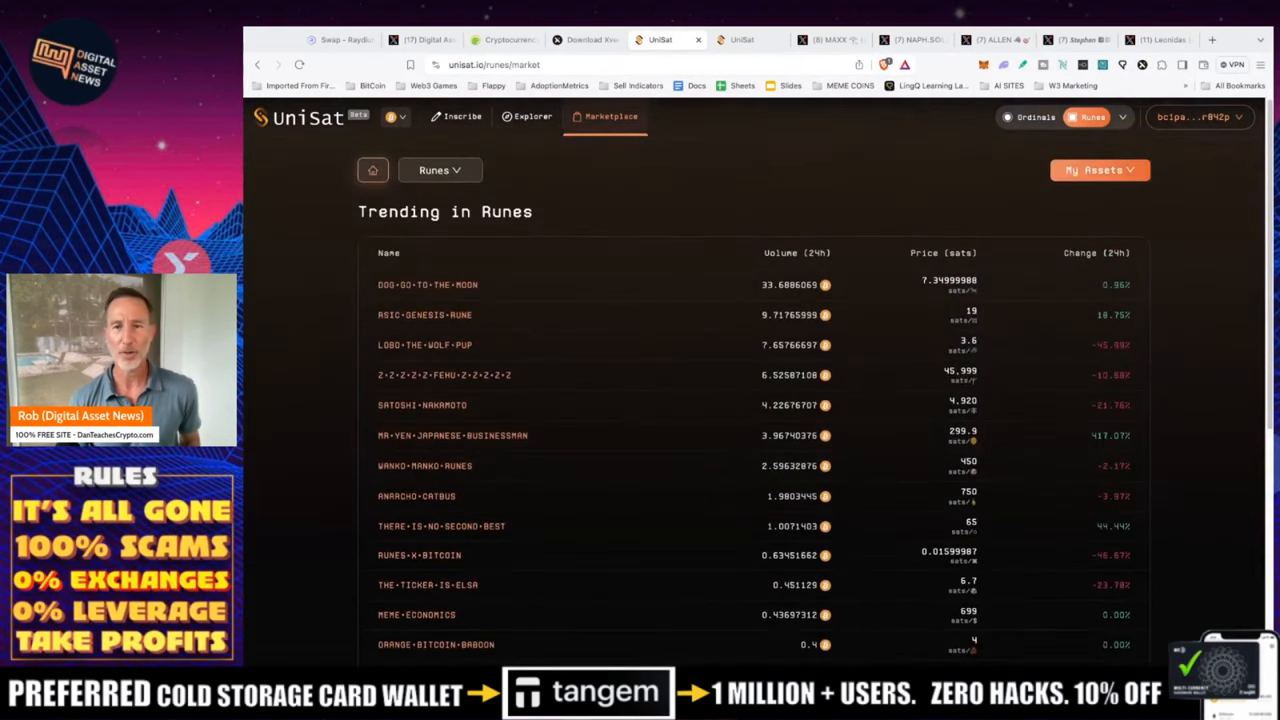
scroll("down", 3)
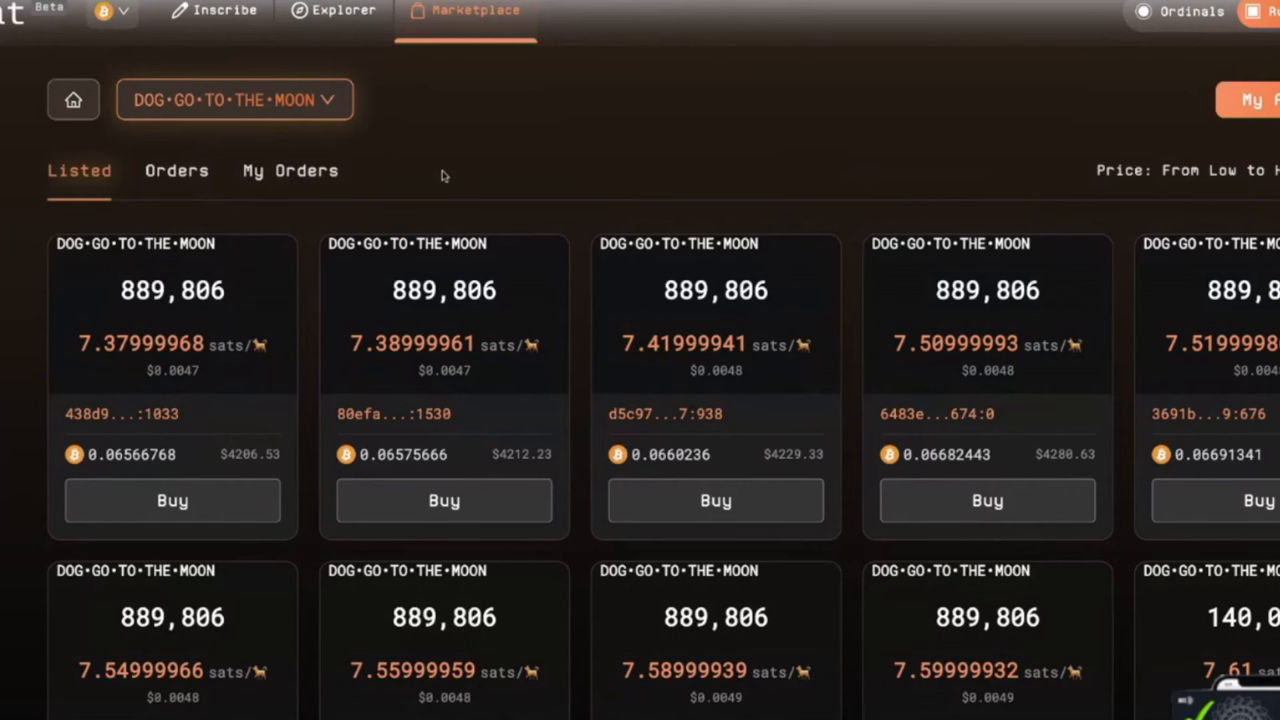
mouse_move(317, 266)
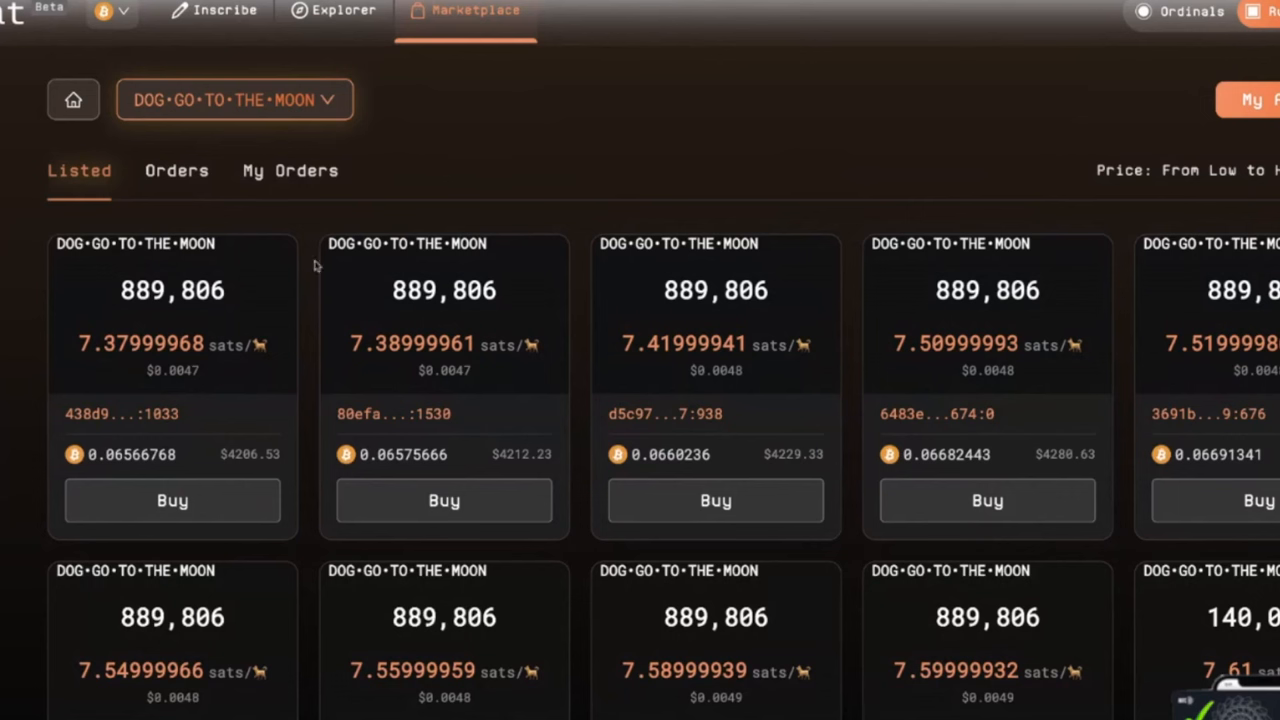
mouse_move(315, 265)
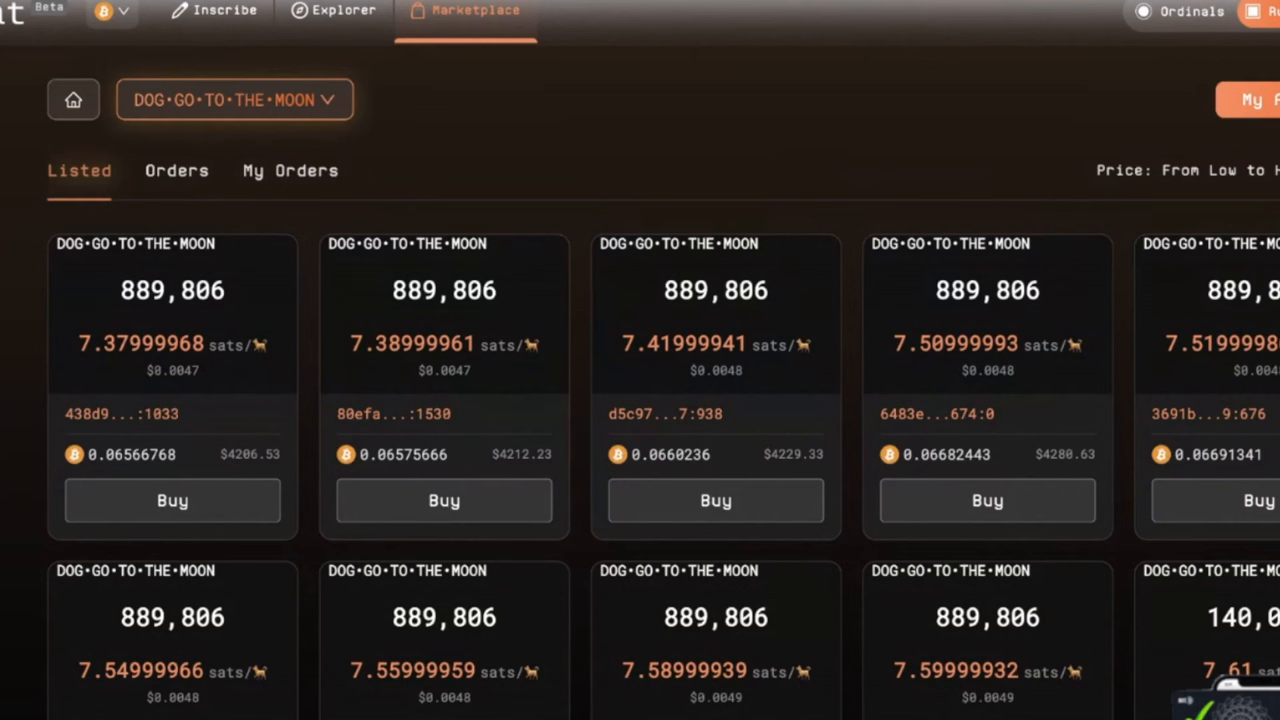
mouse_move(213, 298)
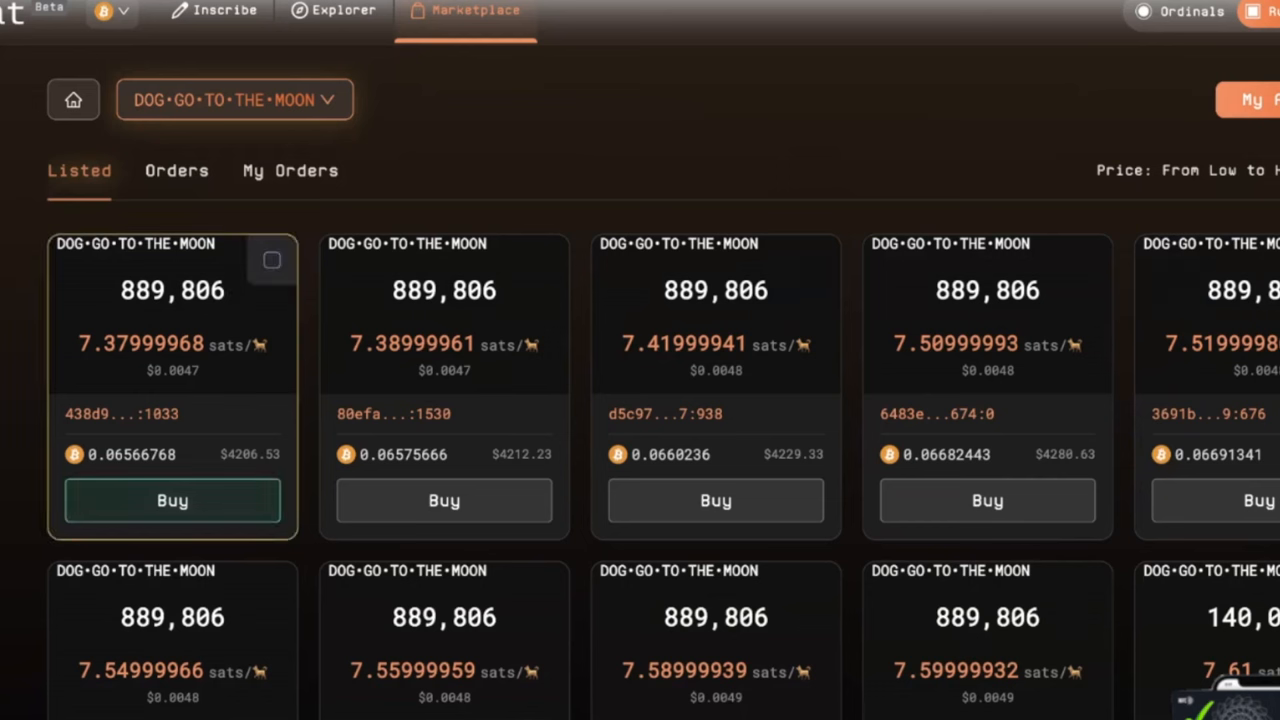
mouse_move(170, 312)
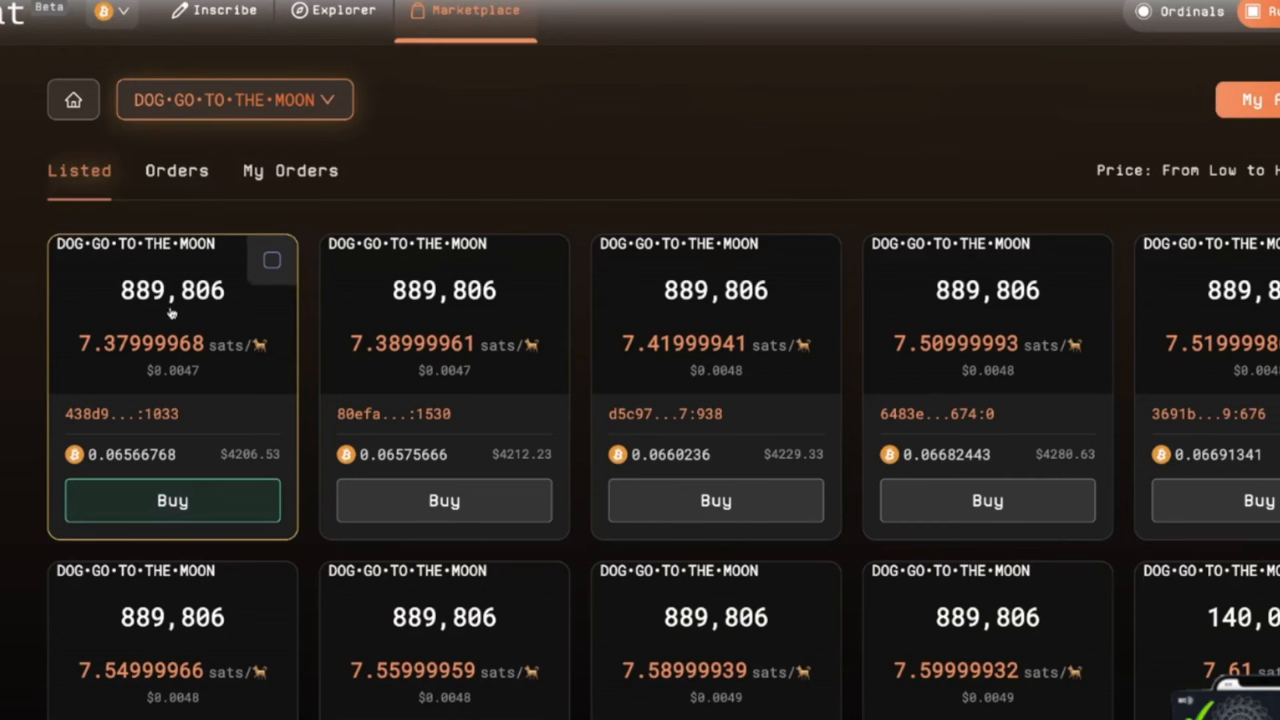
mouse_move(155, 307)
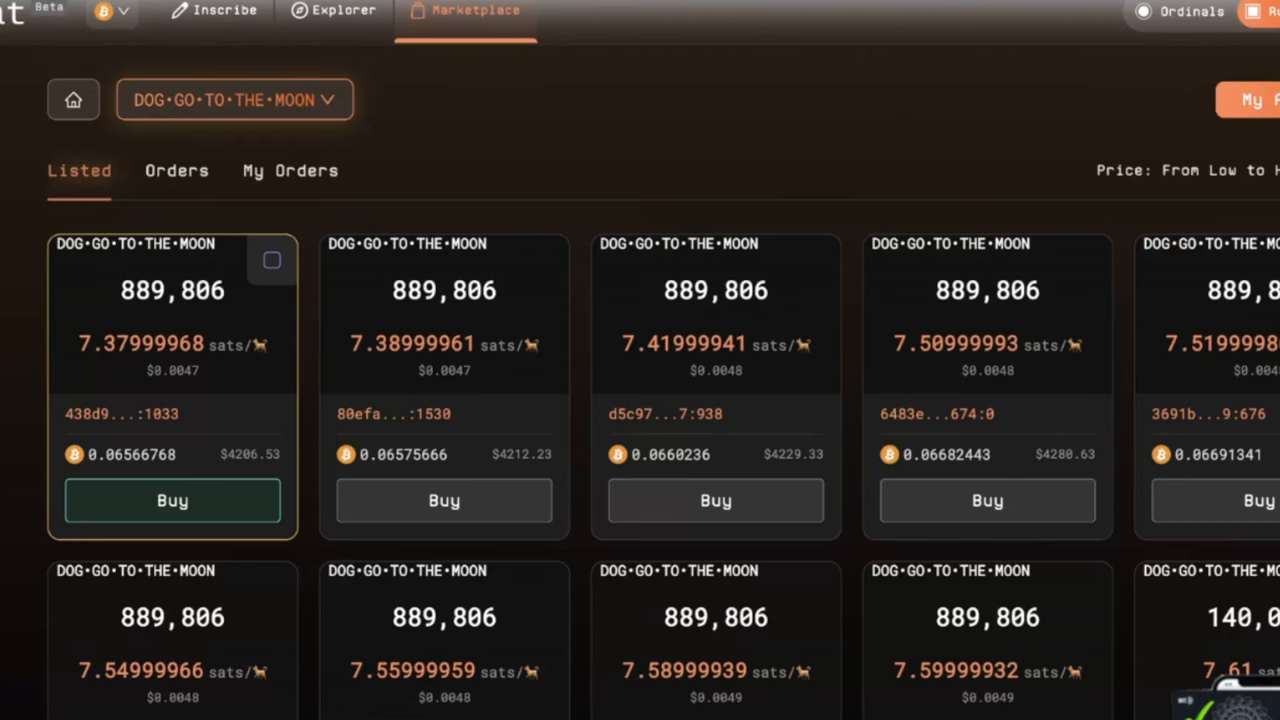
Scroll through the cheapest-first DOG•GO•TO•THE•MOON listings while paging through the results
scroll("down", 3)
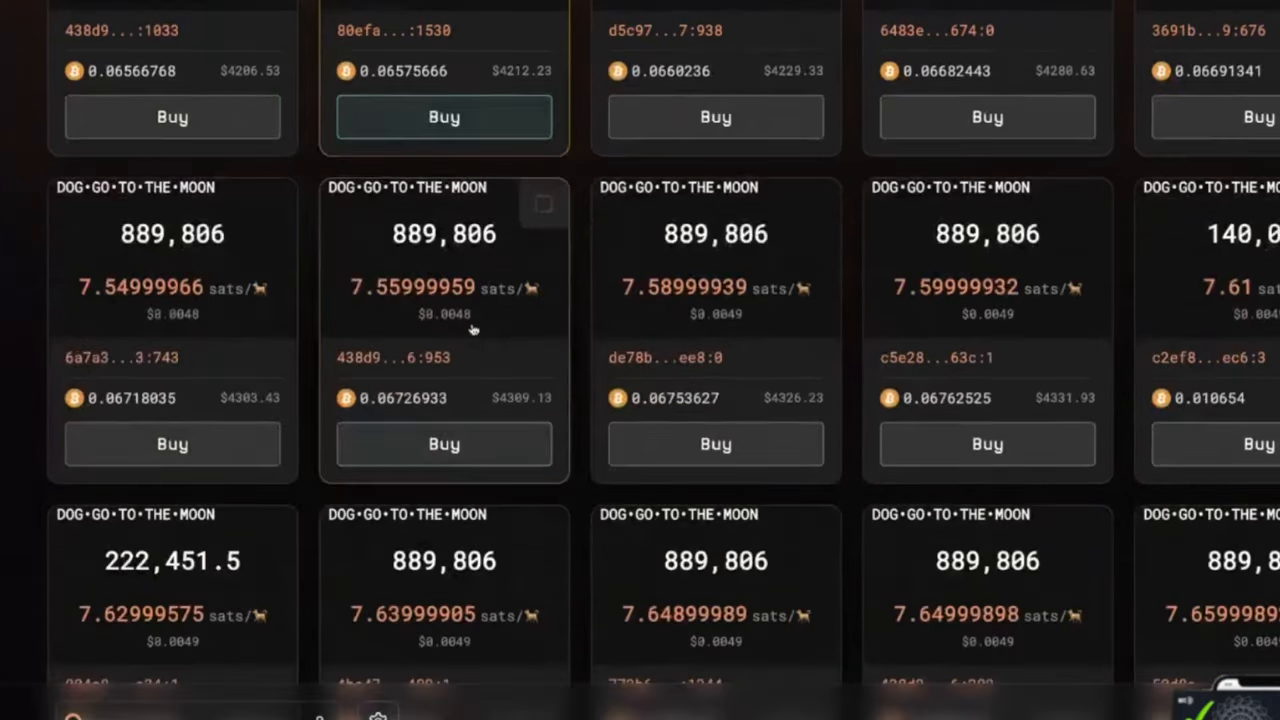
scroll("down", 3)
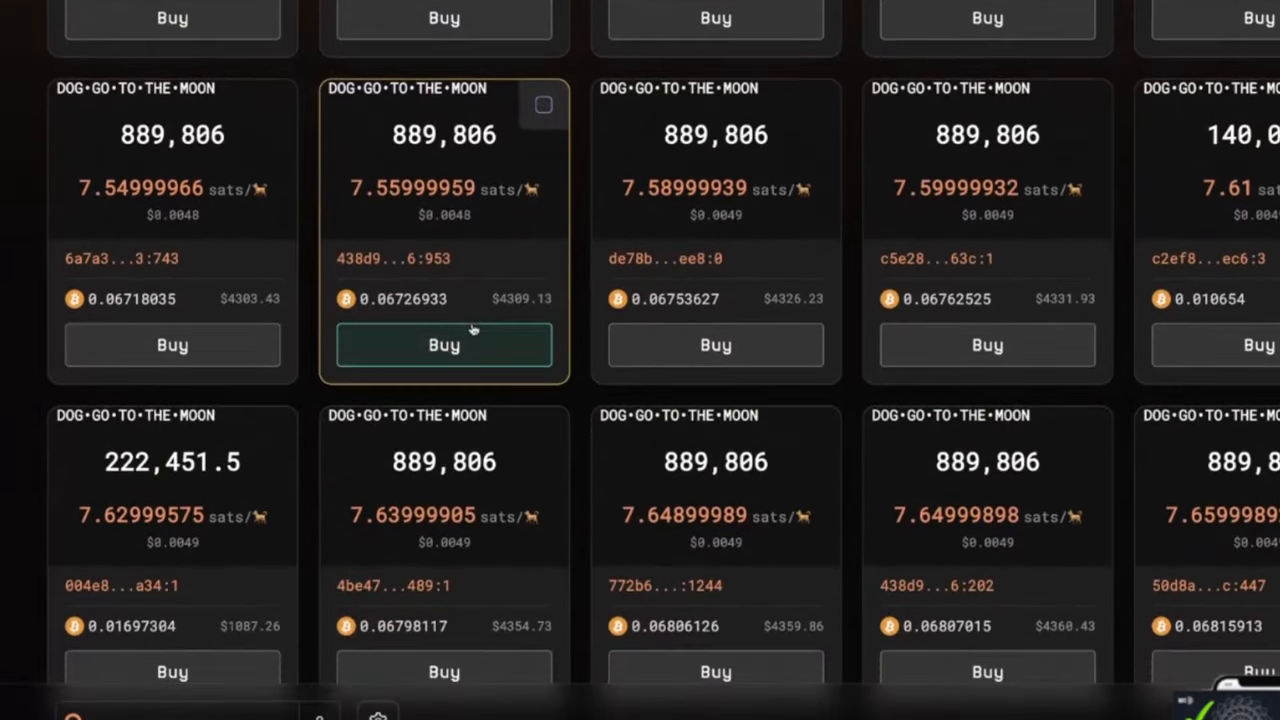
scroll("up", 3)
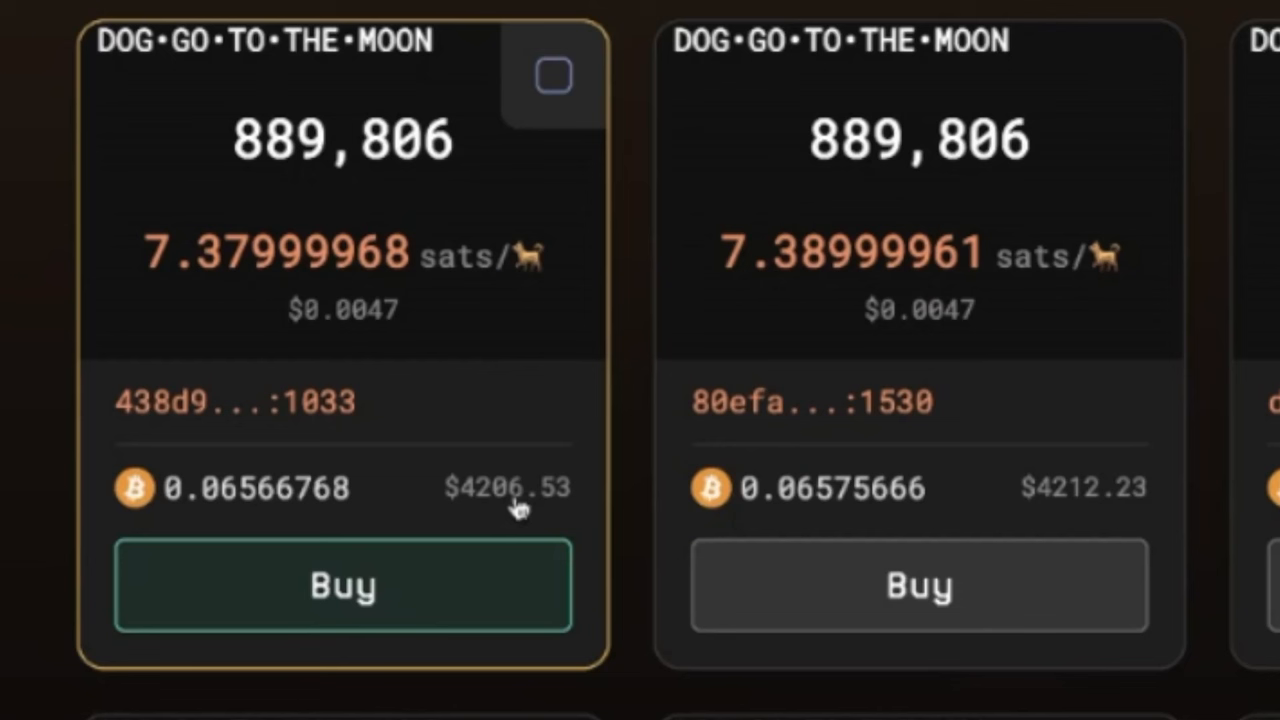
mouse_move(516, 505)
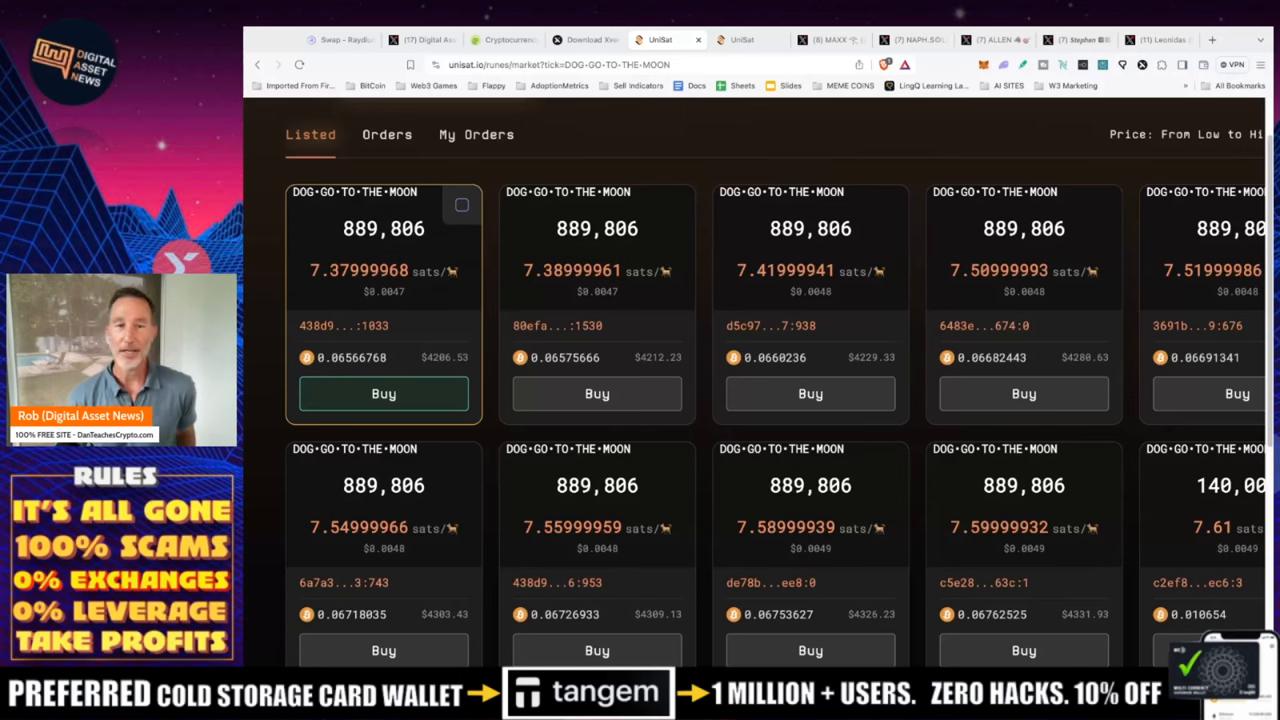
scroll("down", 3)
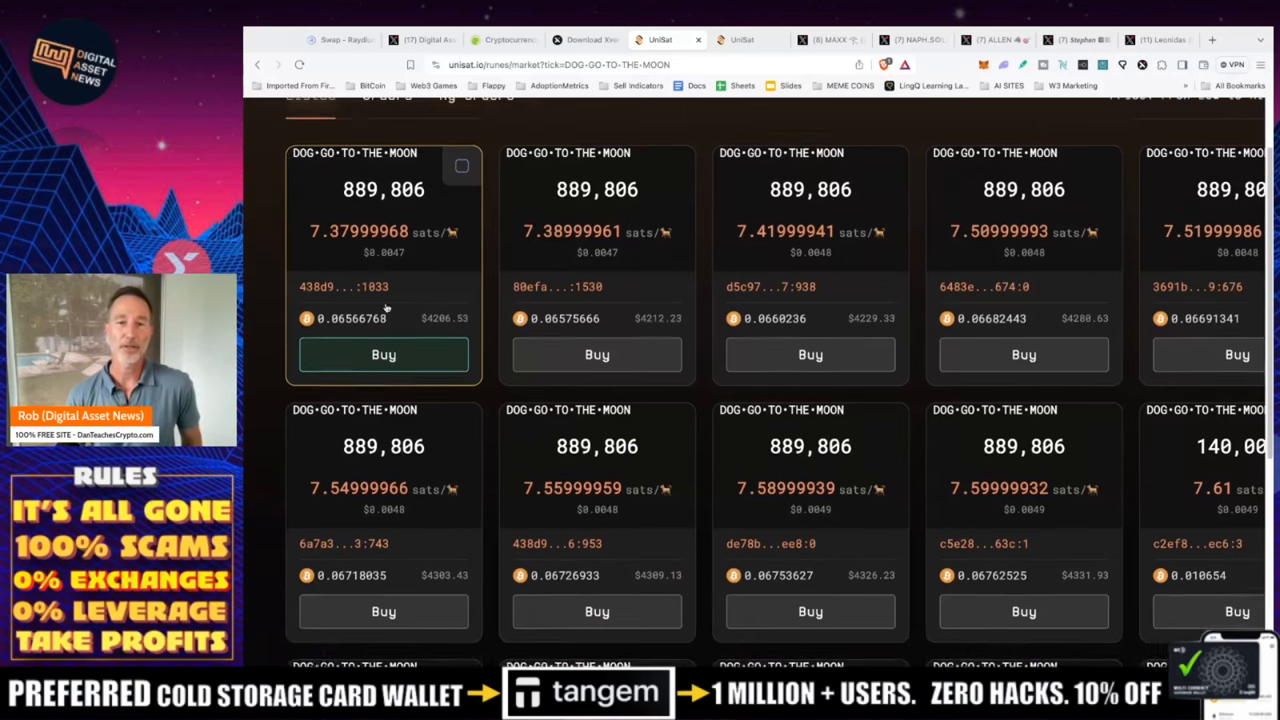
scroll("down", 3)
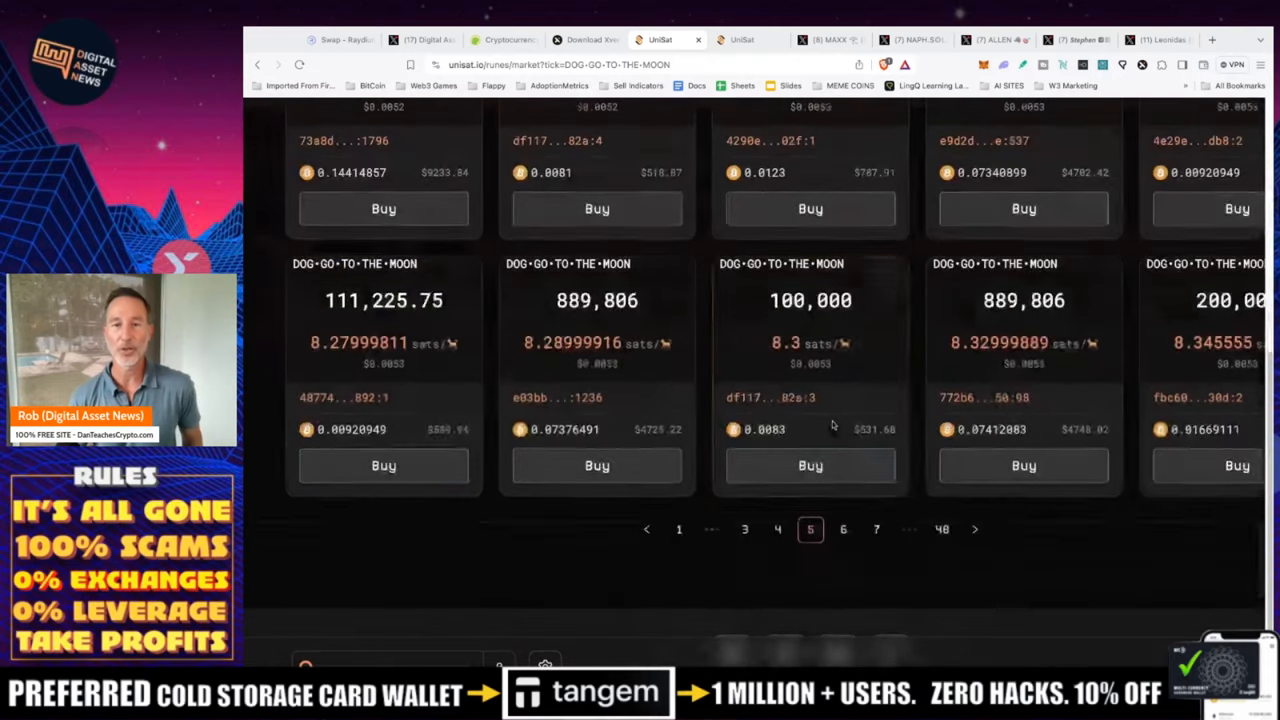
scroll("up", 3)
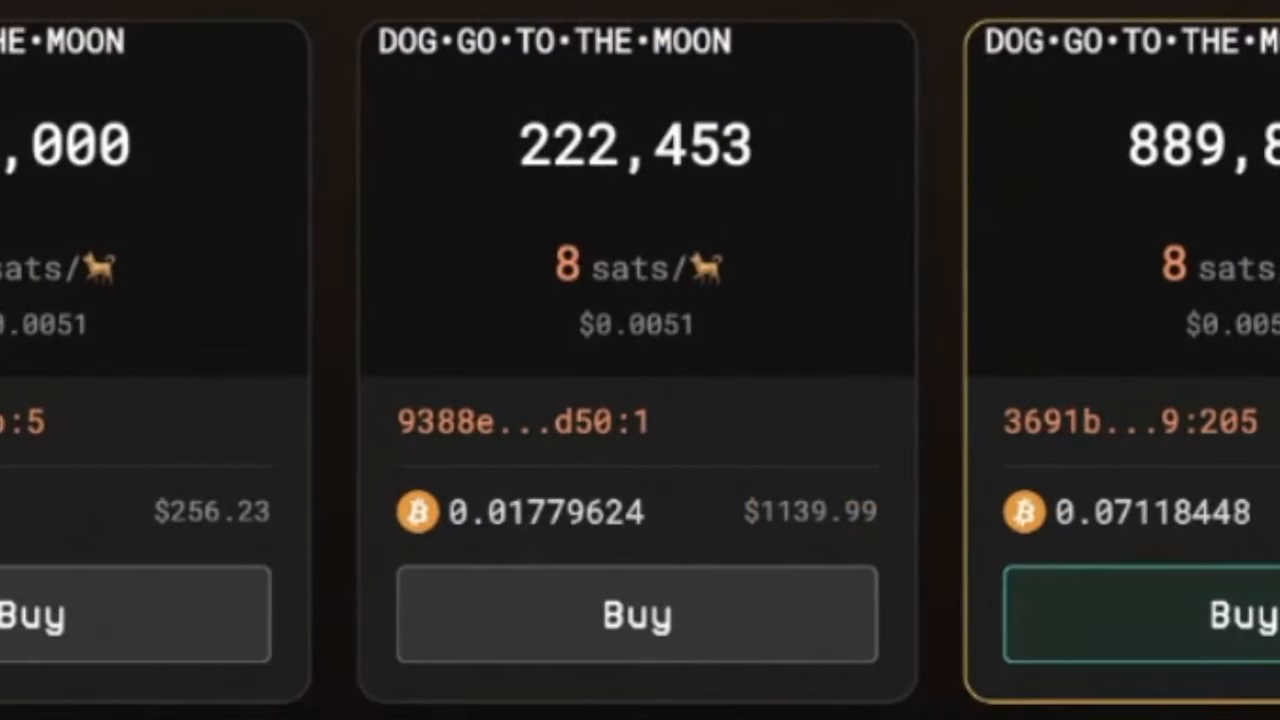
scroll("down", 3)
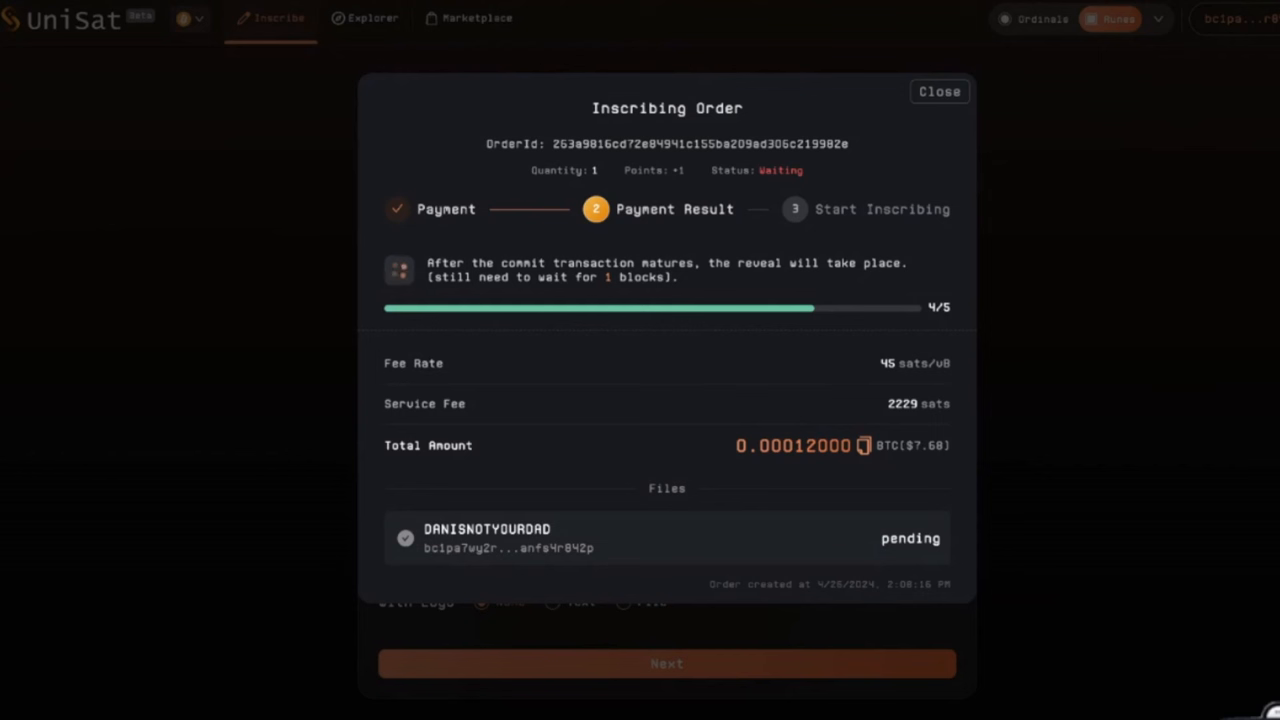
mouse_move(740, 55)
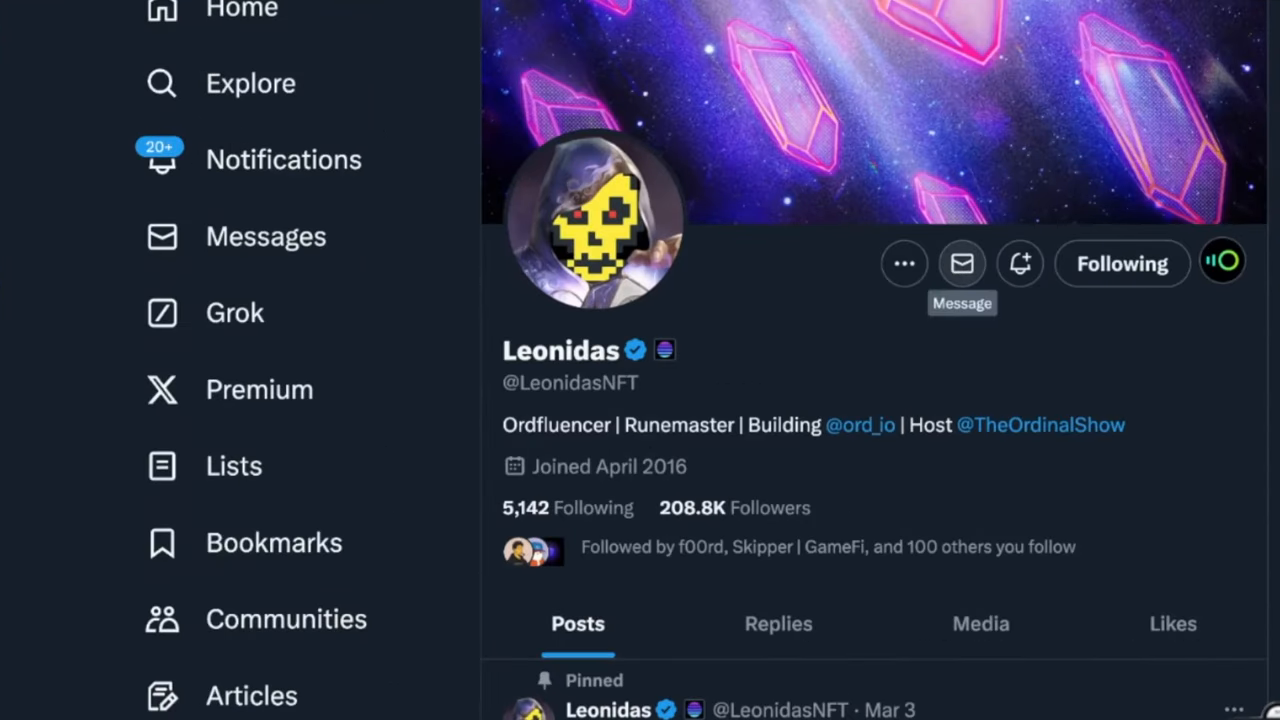
mouse_move(910, 324)
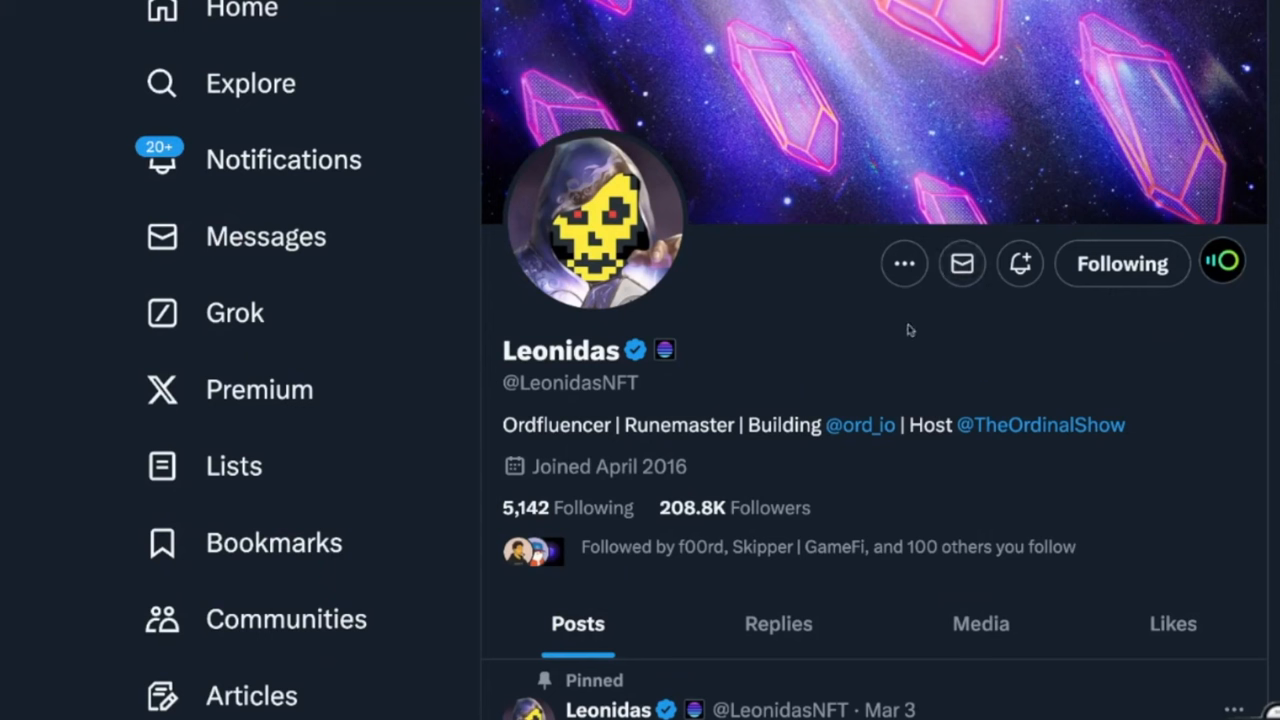
mouse_move(910, 330)
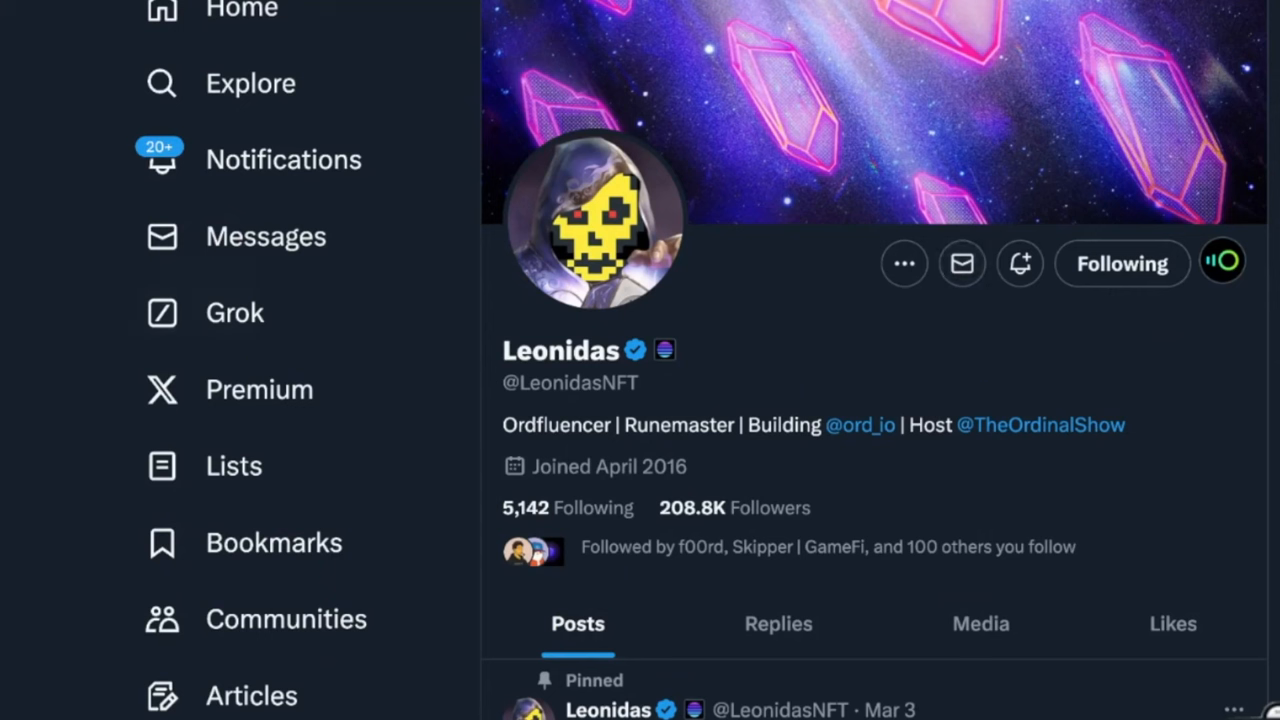